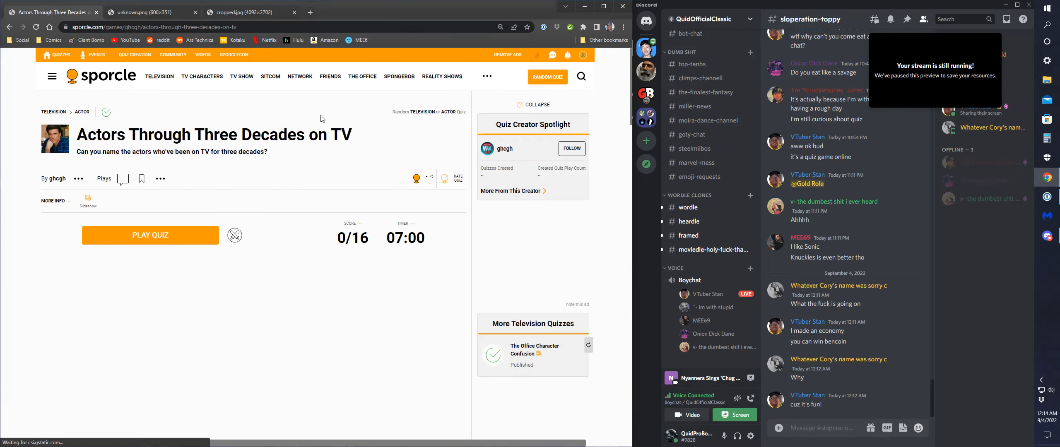
Start the quiz and enter the first answers, including 'john'.
scroll(down, 3)
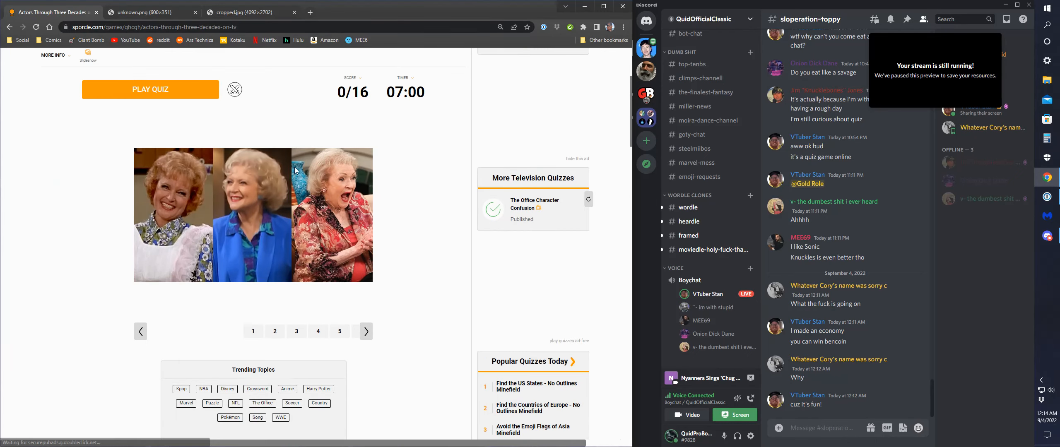
click(150, 89)
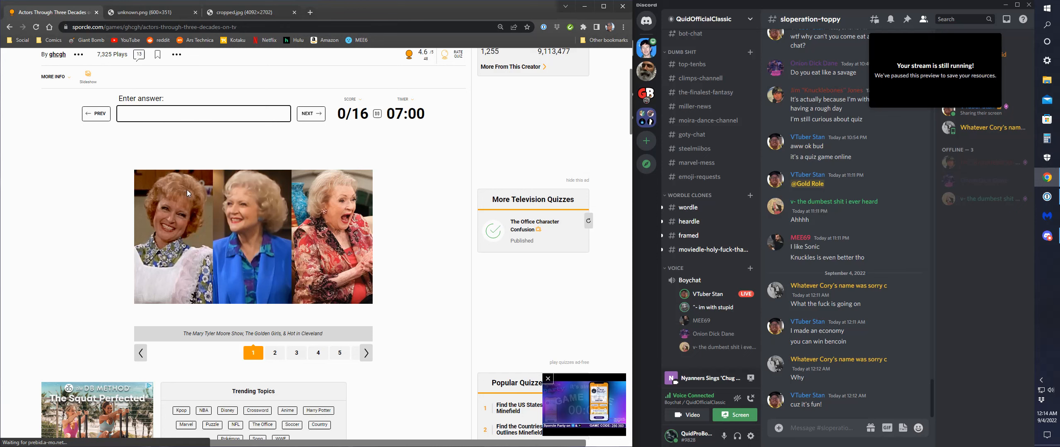
text(b)
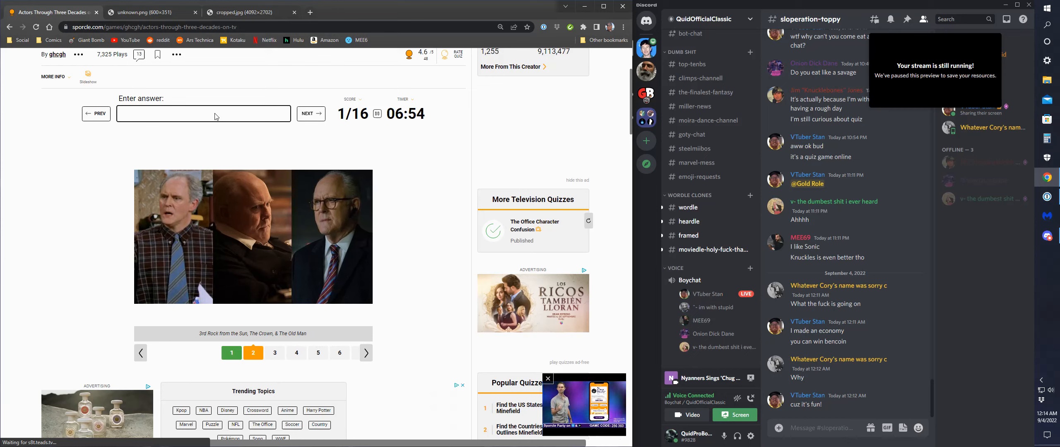
text(john)
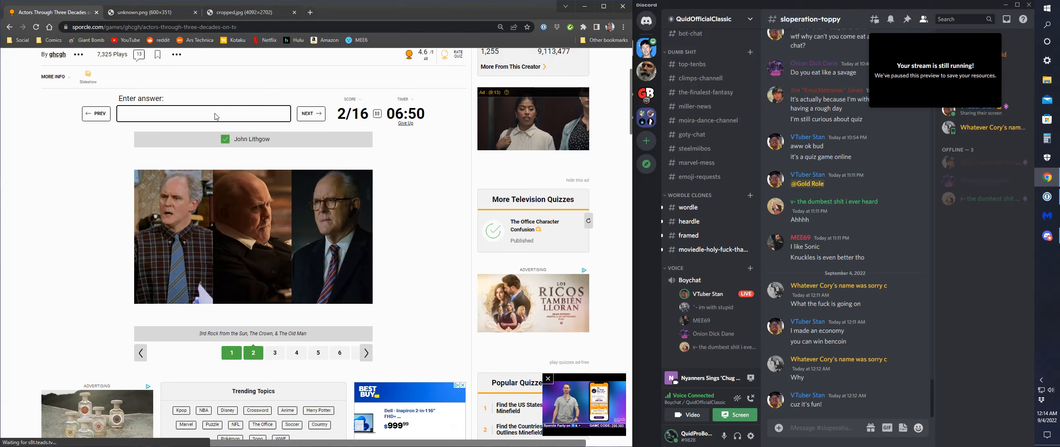
click(310, 114)
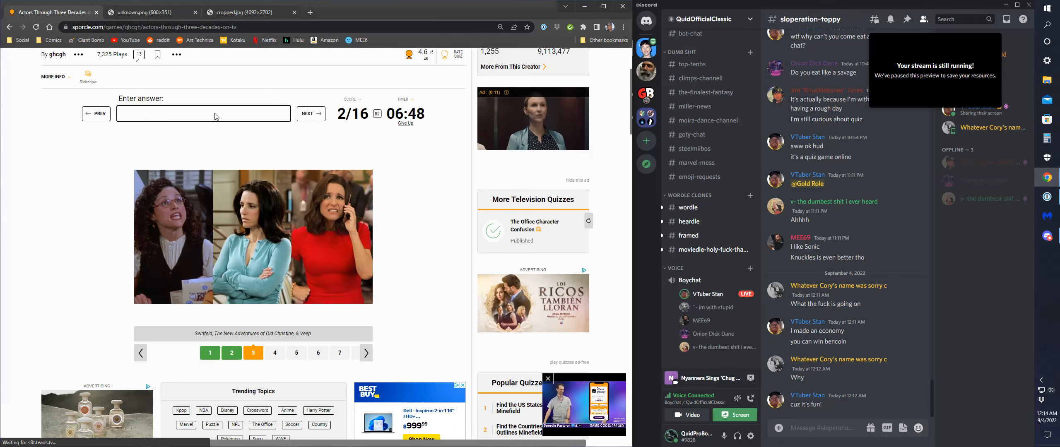
text(julia lu)
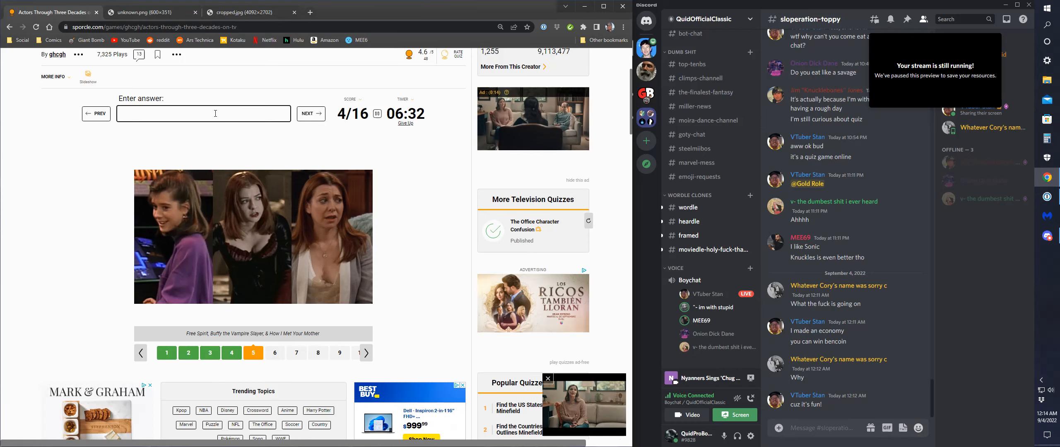
text(allison hanigan)
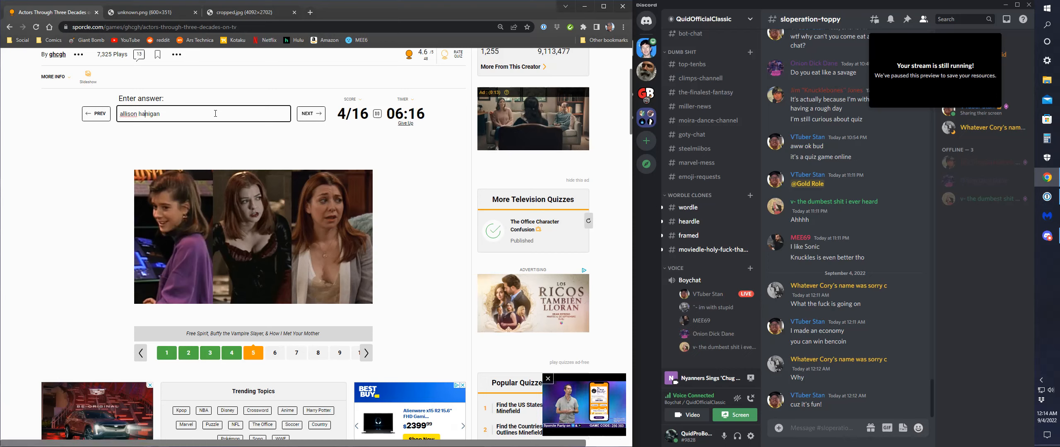
text(aly)
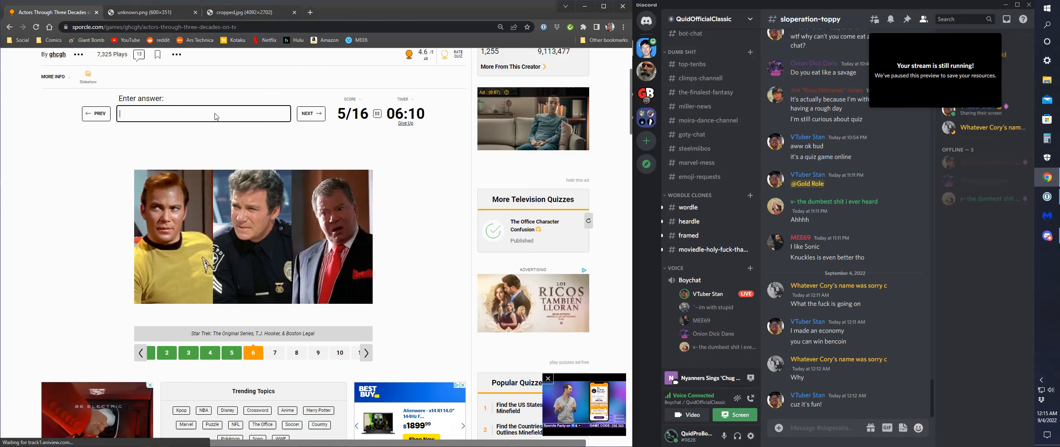
Answer William Shatner and Christina Applegate, each accepted with Enter.
text(w)
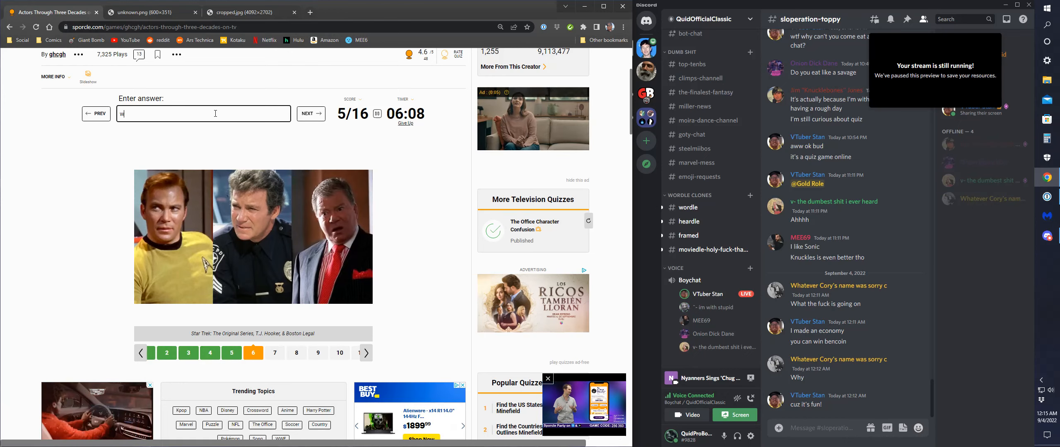
text(illiam shha)
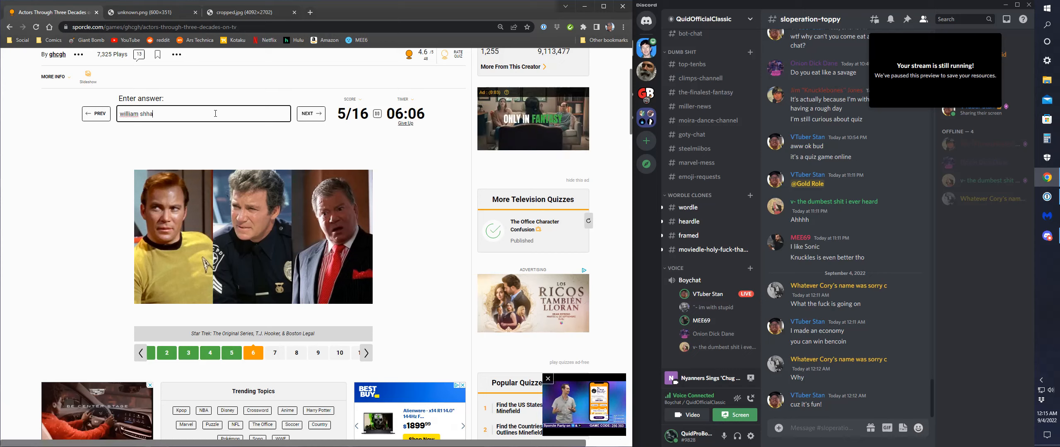
key(Return)
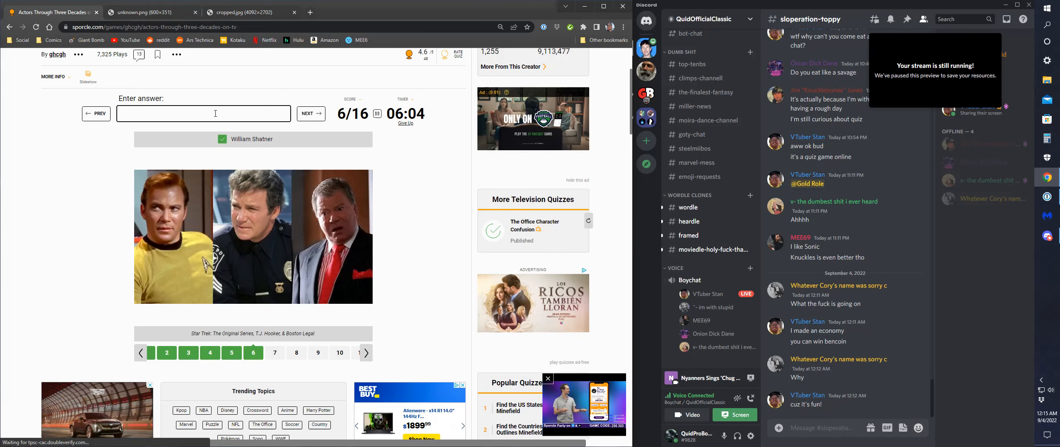
click(310, 114)
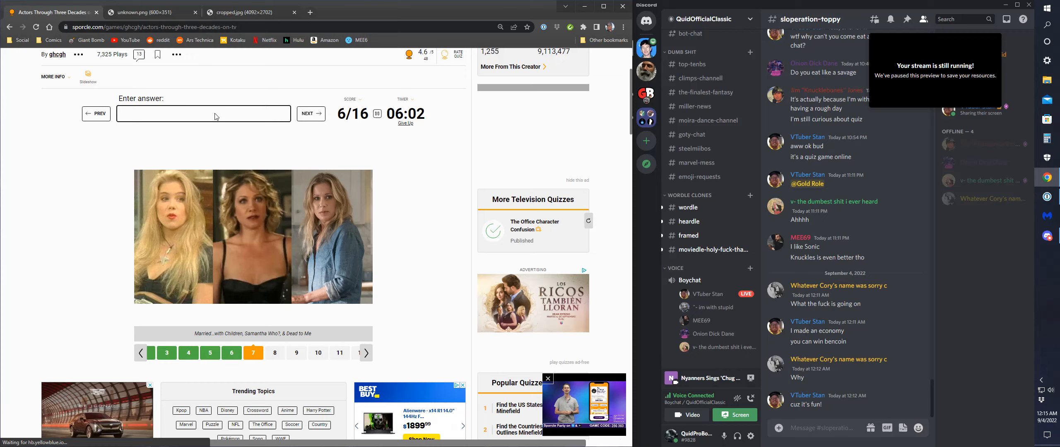
text(ch)
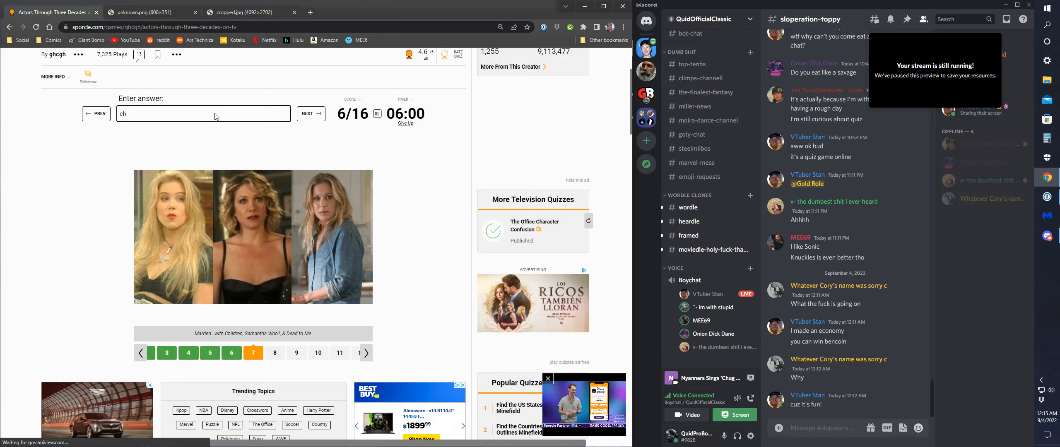
text(ristina applega)
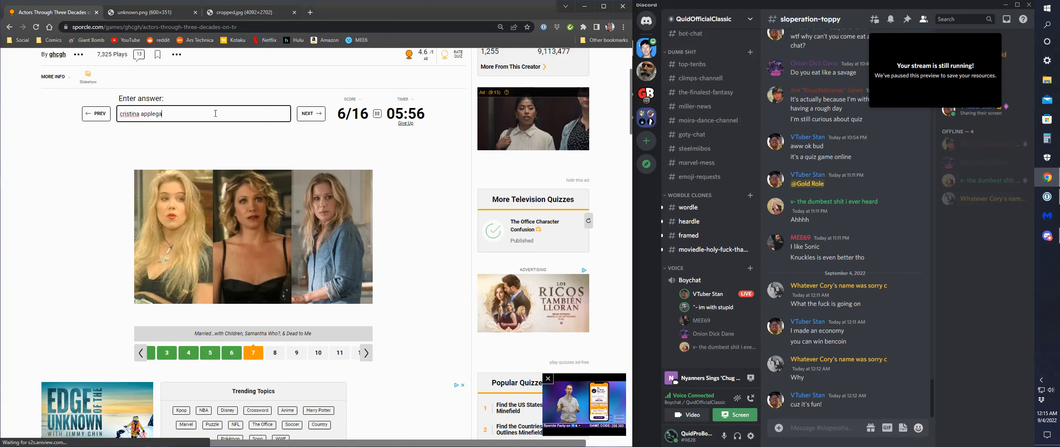
text(te)
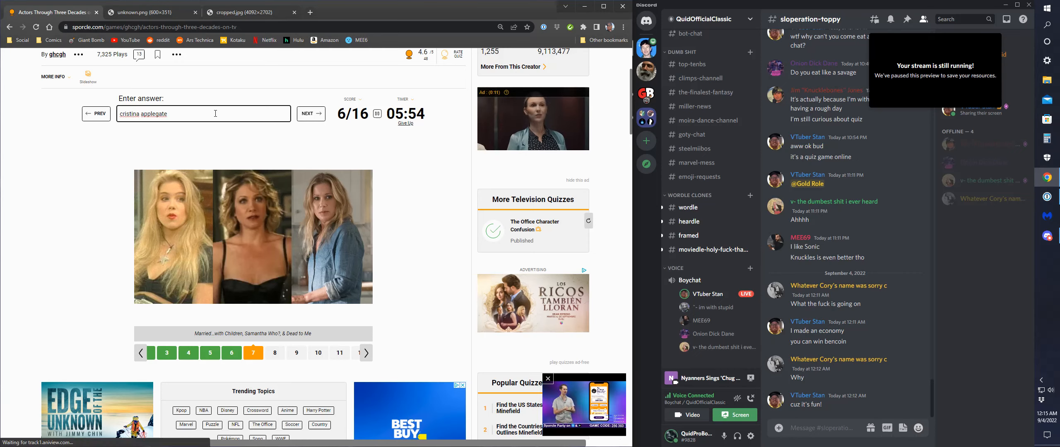
key(Return)
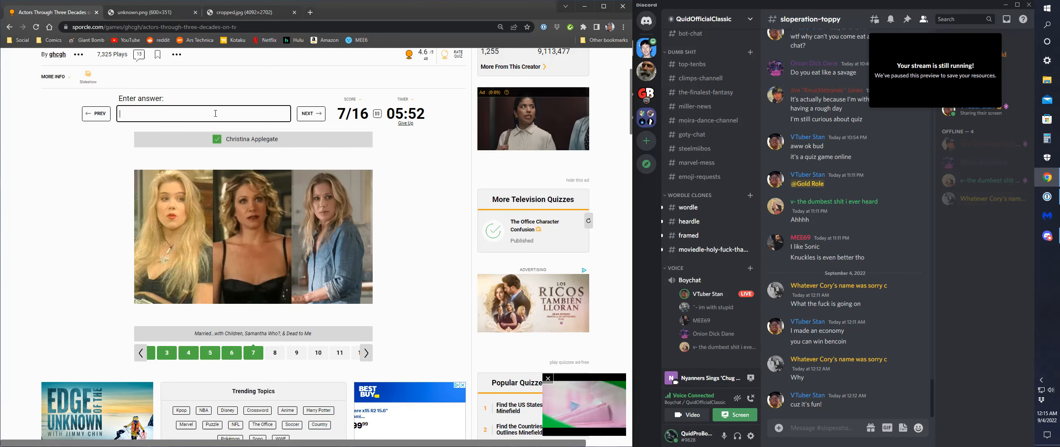
click(311, 113)
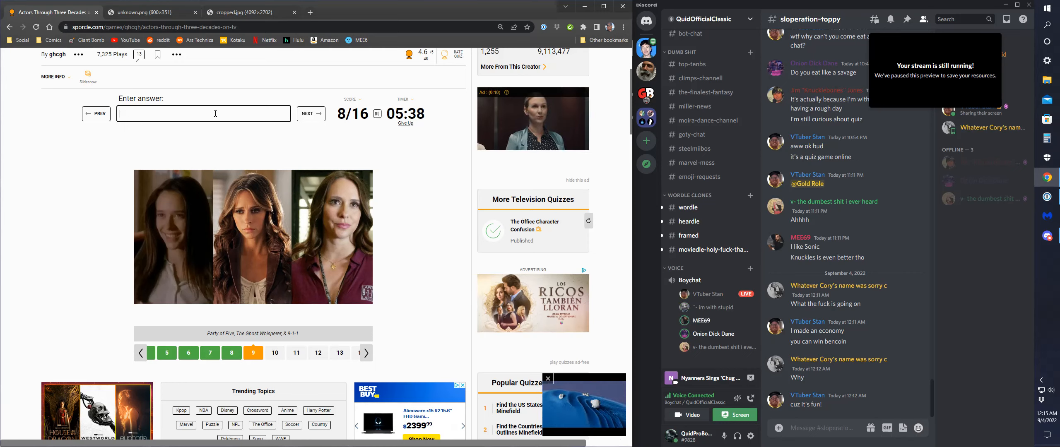
Answer Jennifer Love, Jason Bateman, Alyssa Milano and Jada Pinkett Smith, reaching 12/16.
text(jennifer love)
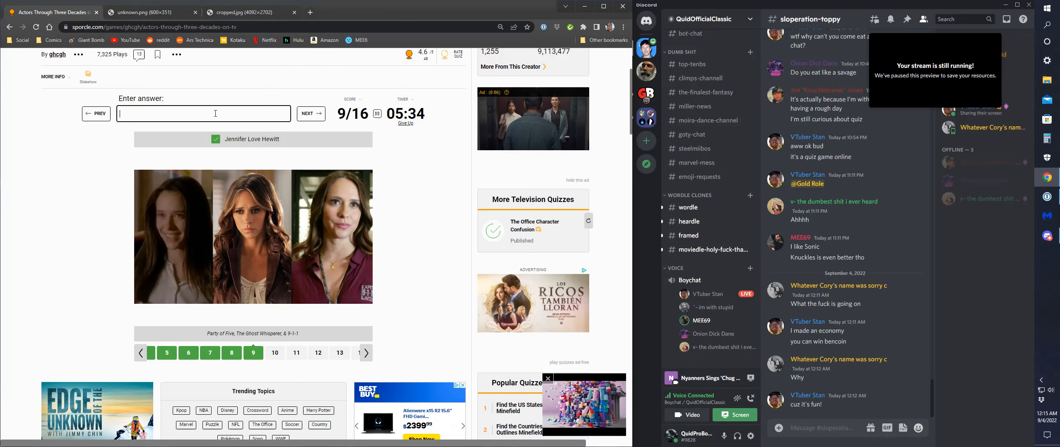
click(311, 114)
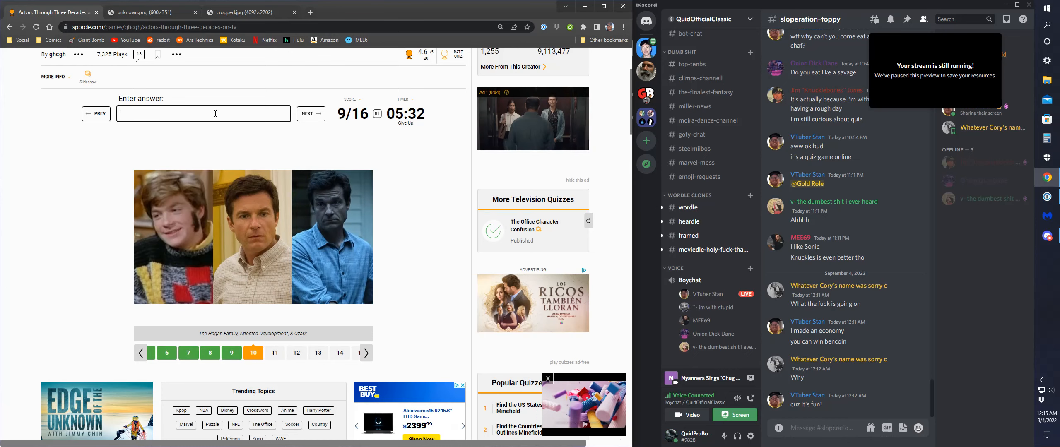
text(jason b)
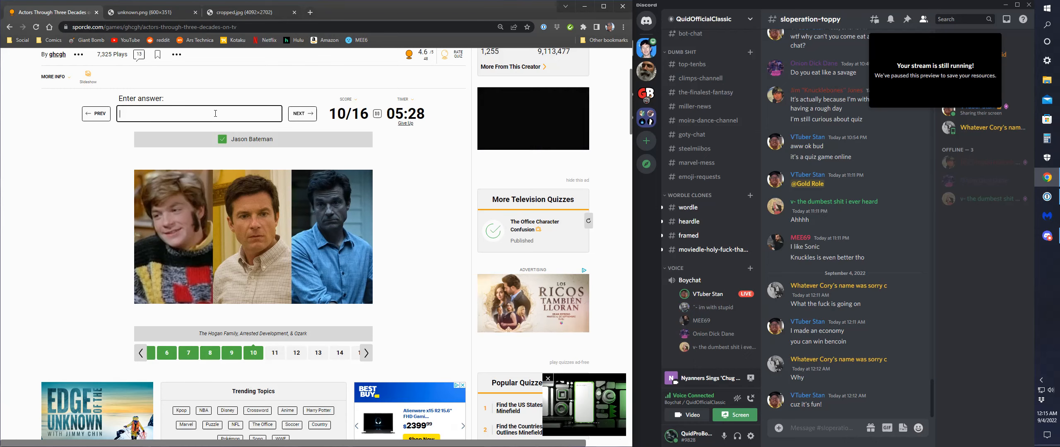
click(302, 114)
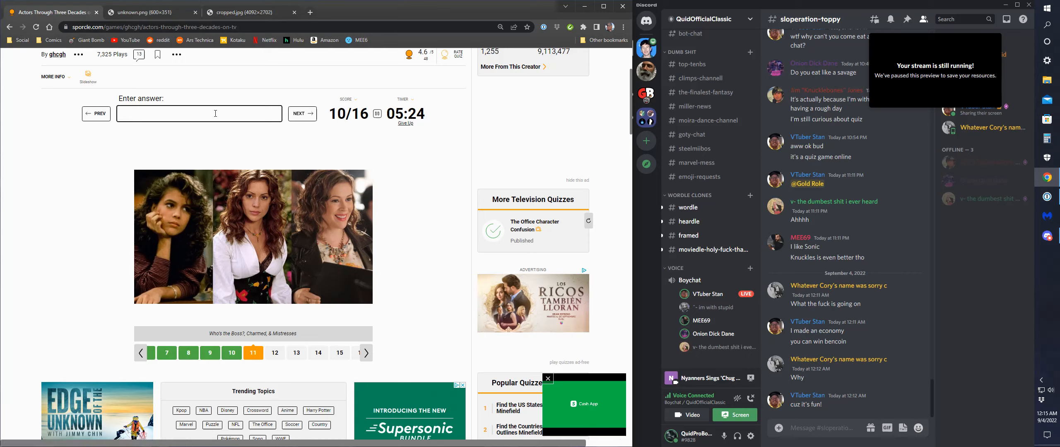
text(alys)
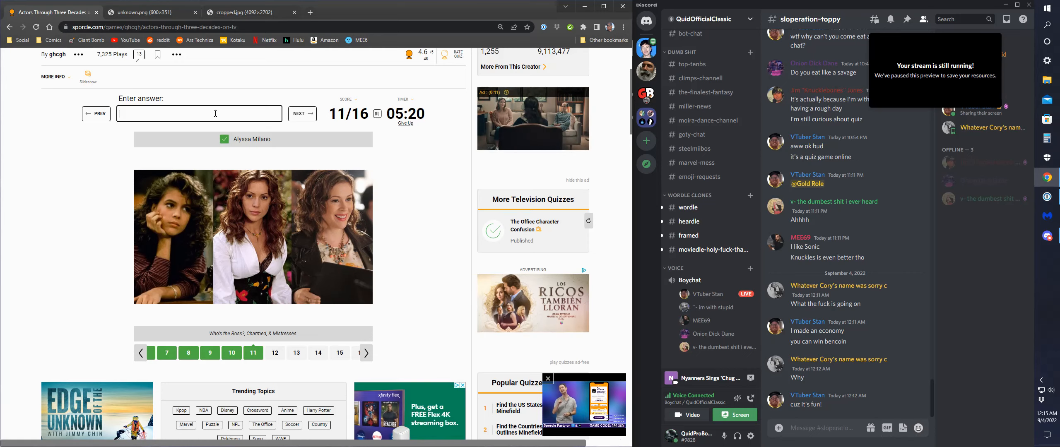
click(302, 114)
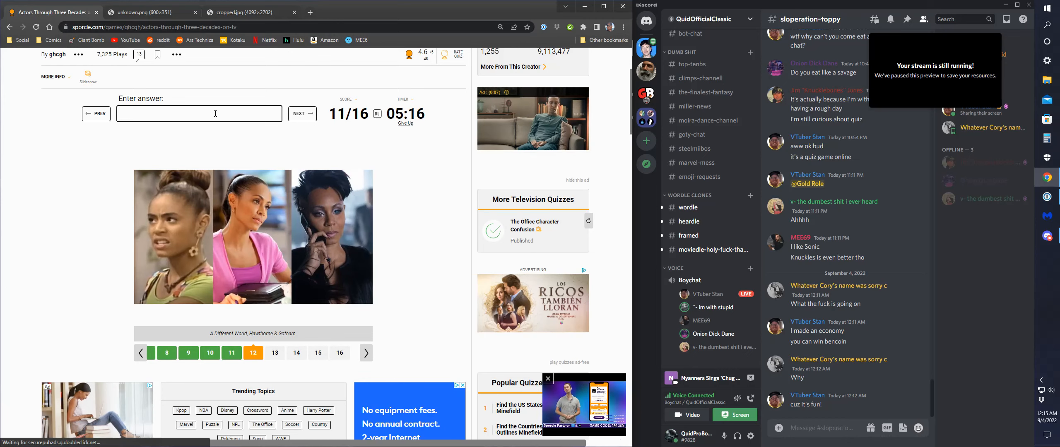
text(jada pin)
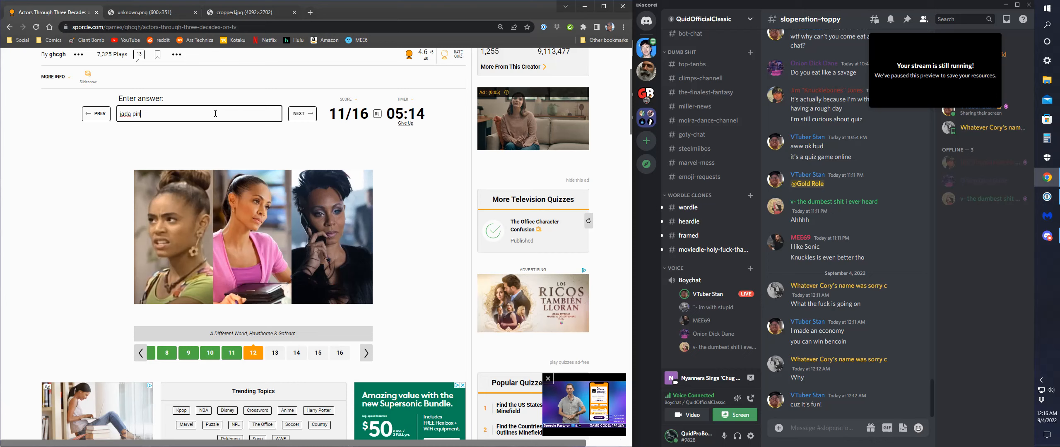
text(kett-smit)
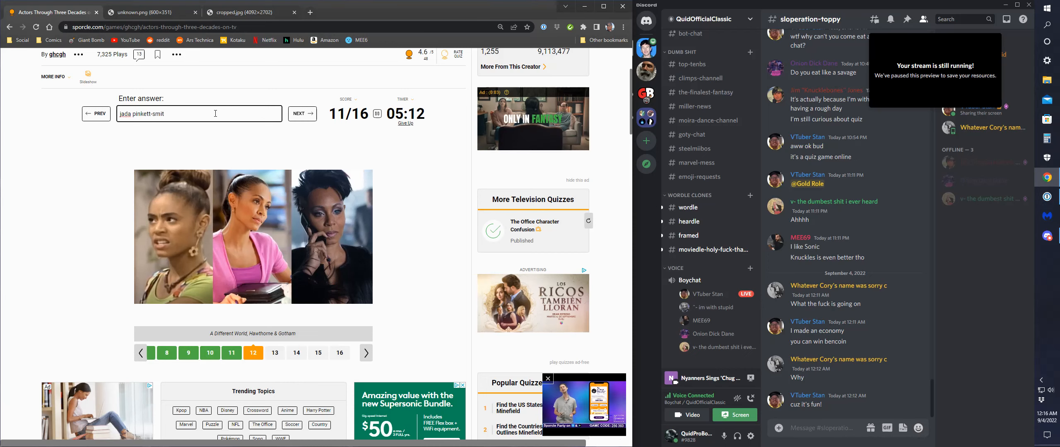
click(301, 113)
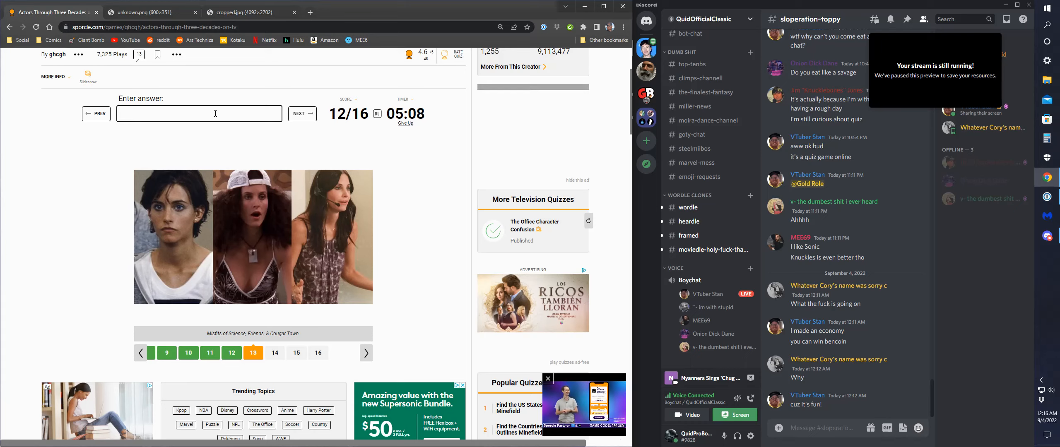
Retype Courteney Cox until the spelling is accepted, lifting the score to 13/16.
text(courn)
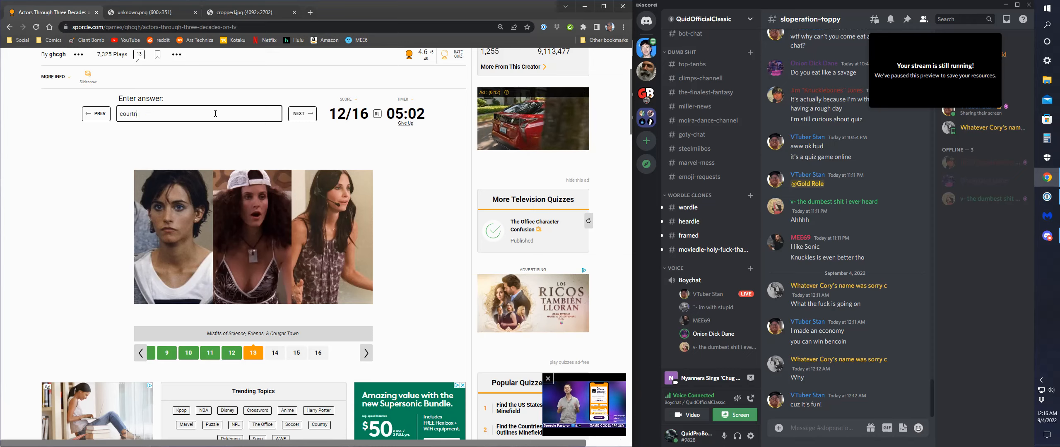
text(ey cox)
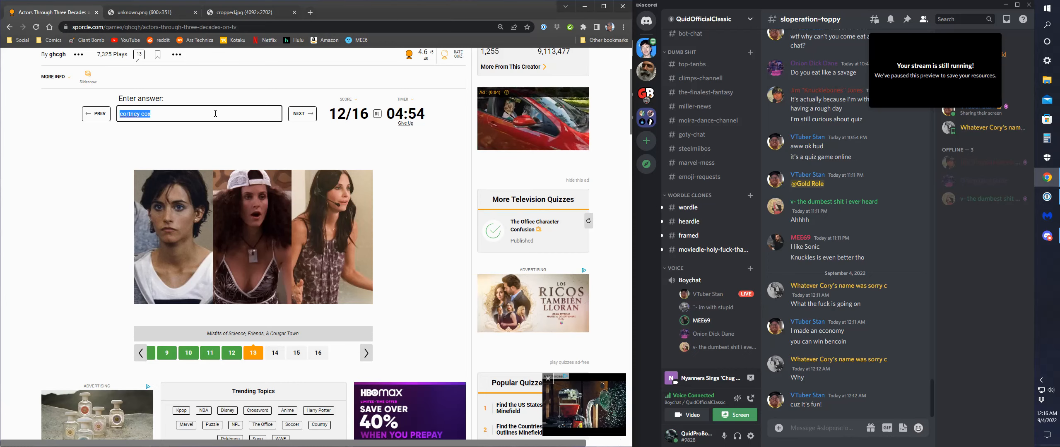
text(cour)
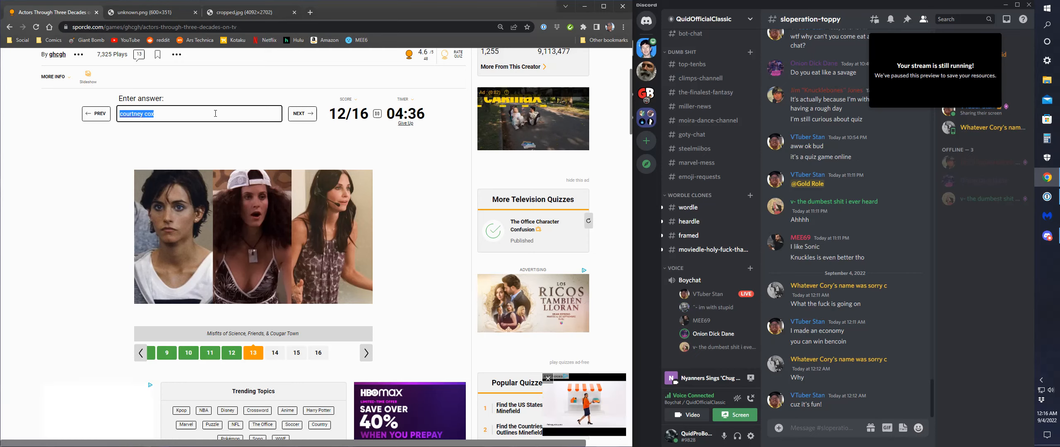
text(court)
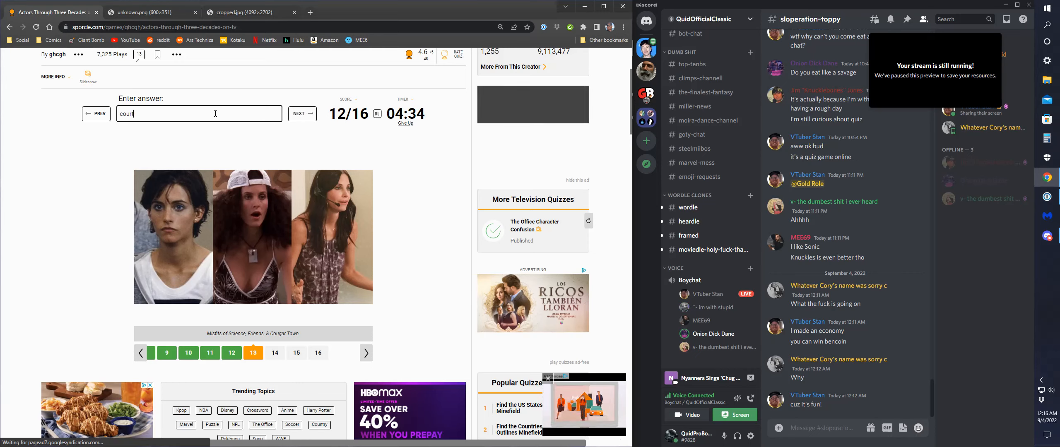
text(ene)
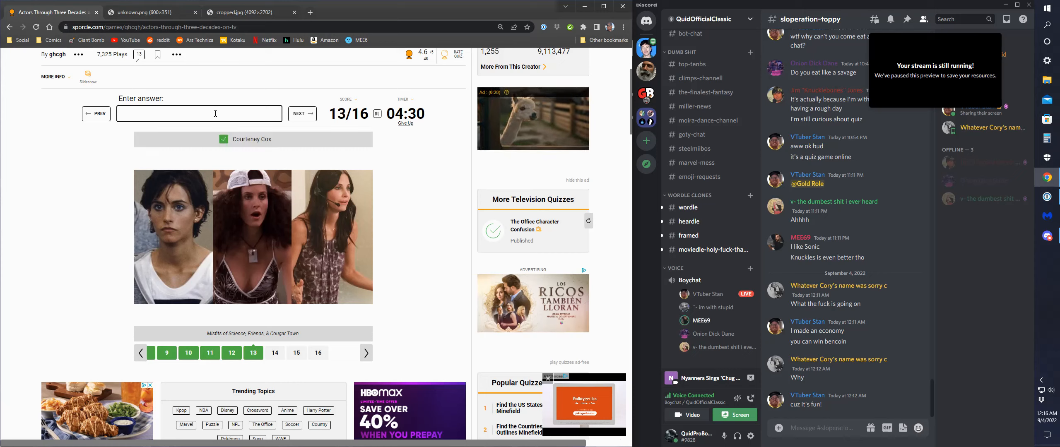
Answer John Ritter and Sandra Oh, then begin Paul Reiser for the final slide.
click(302, 113)
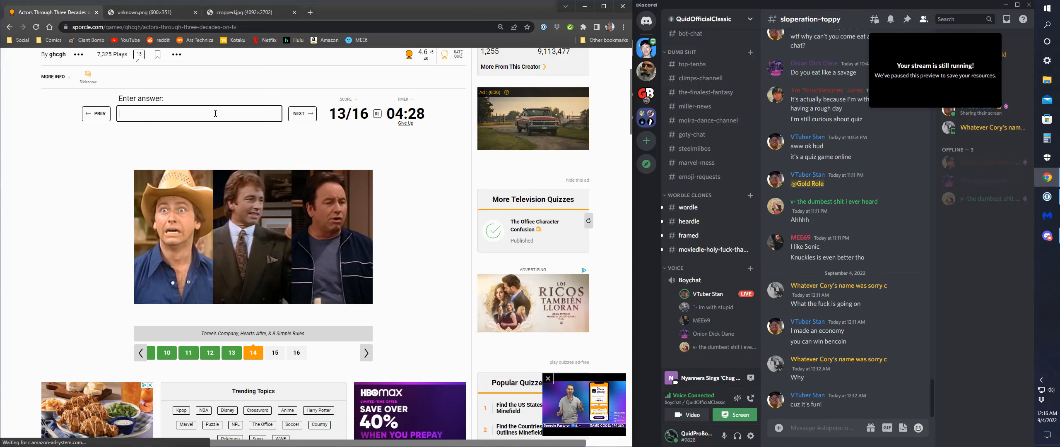
text(joh)
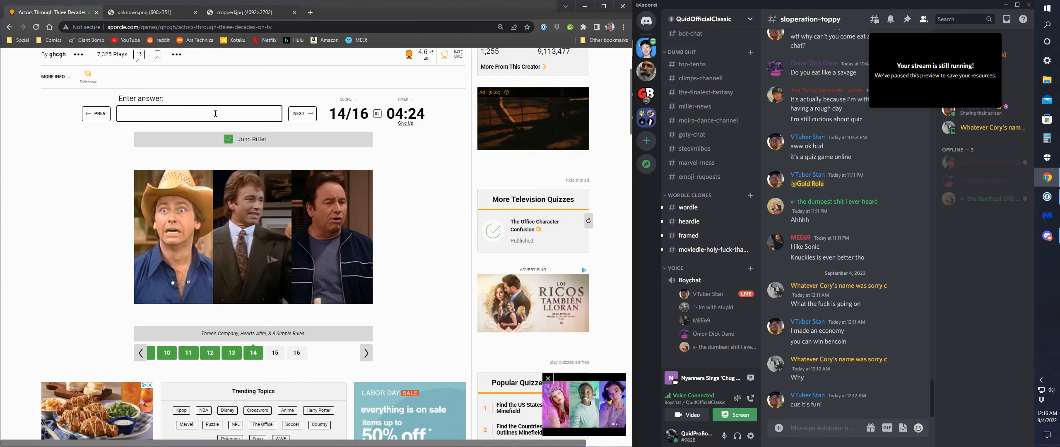
click(302, 113)
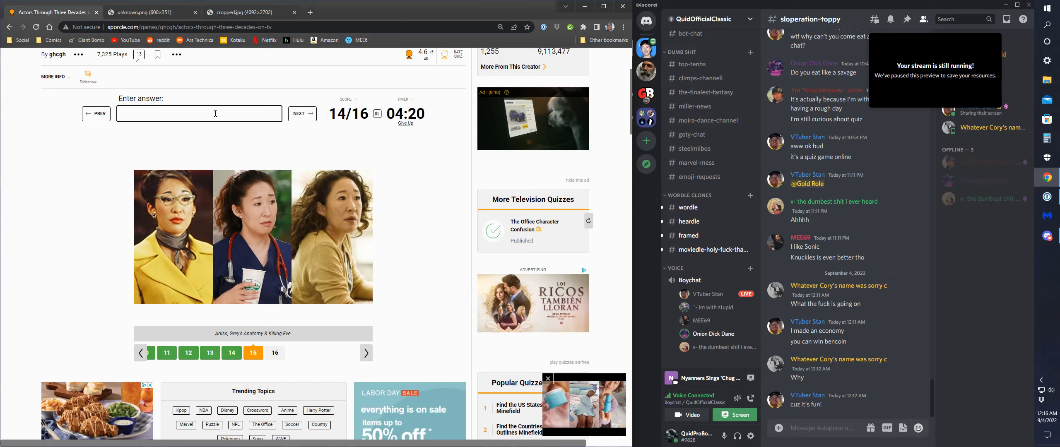
text(Sandra Oh)
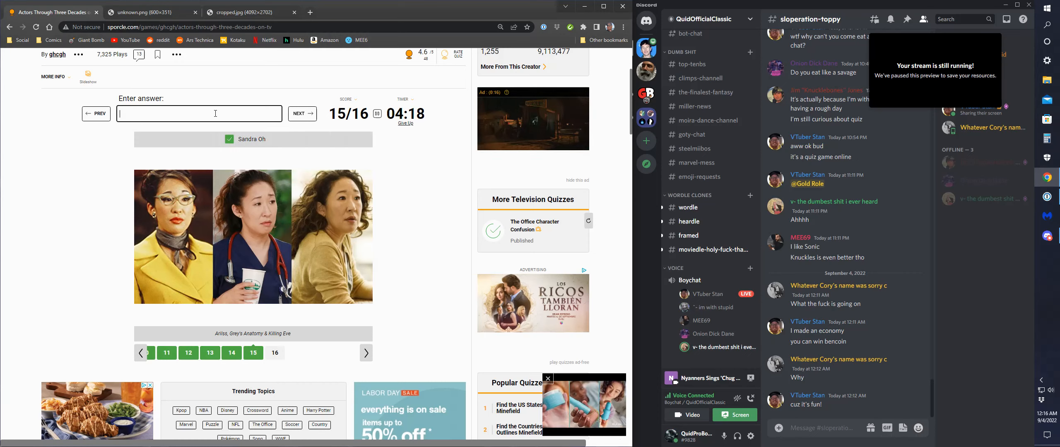
click(302, 114)
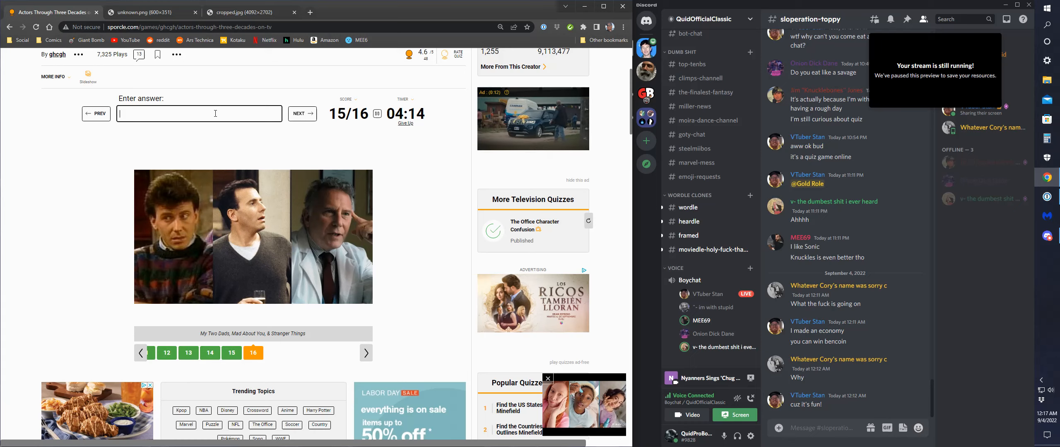
text(paul)
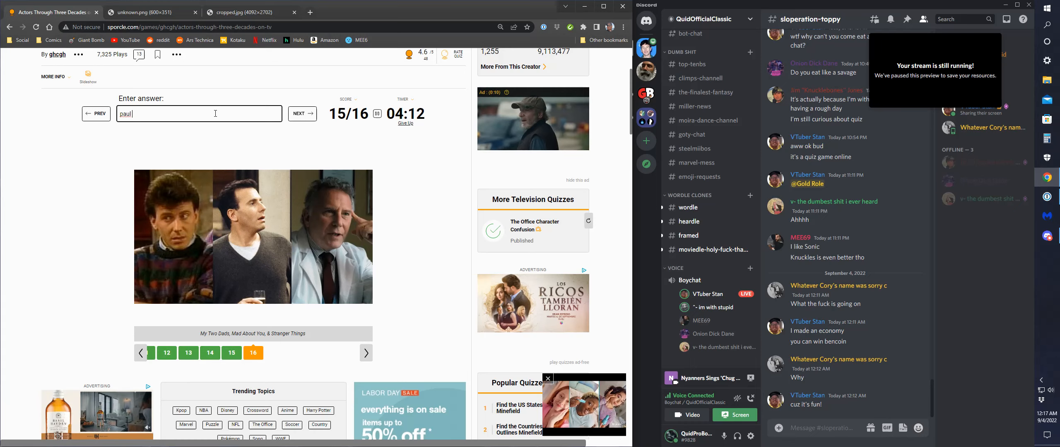
text(re)
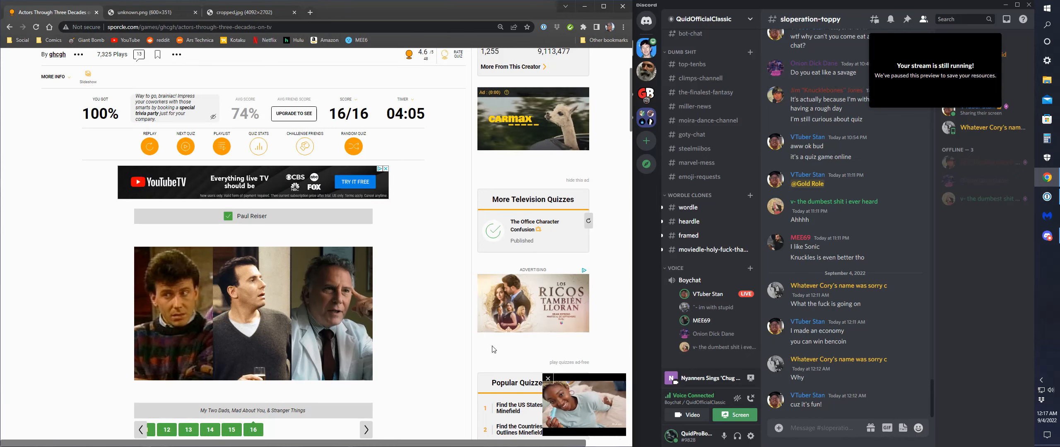
Open '34. Actors Through Three Decades on TV II' from the Quiz Playlist.
scroll(down, 3)
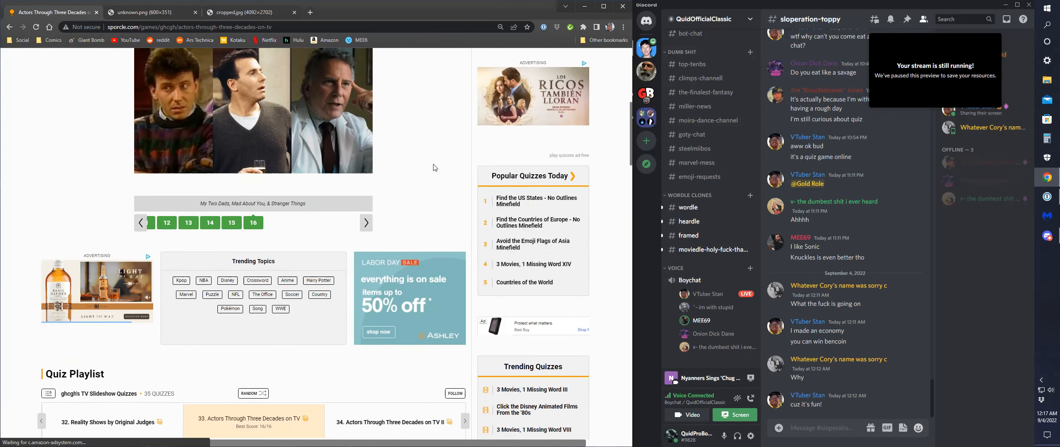
scroll(up, 3)
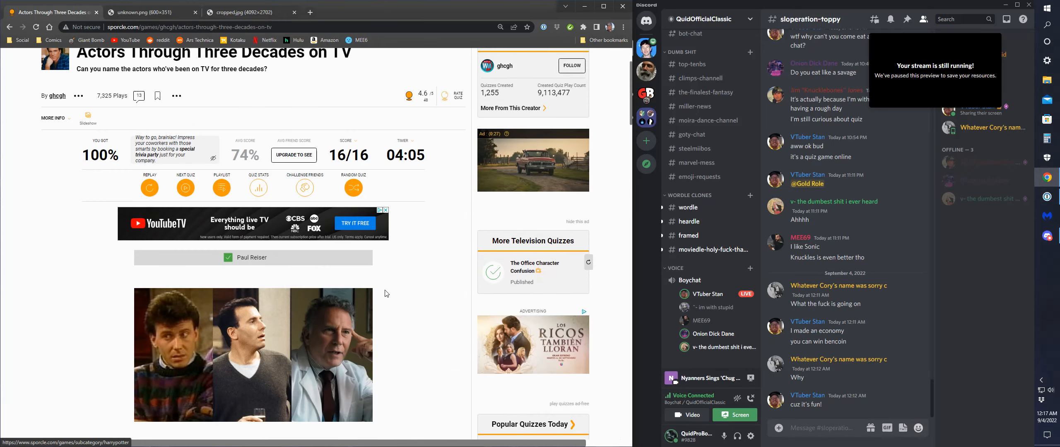
scroll(up, 3)
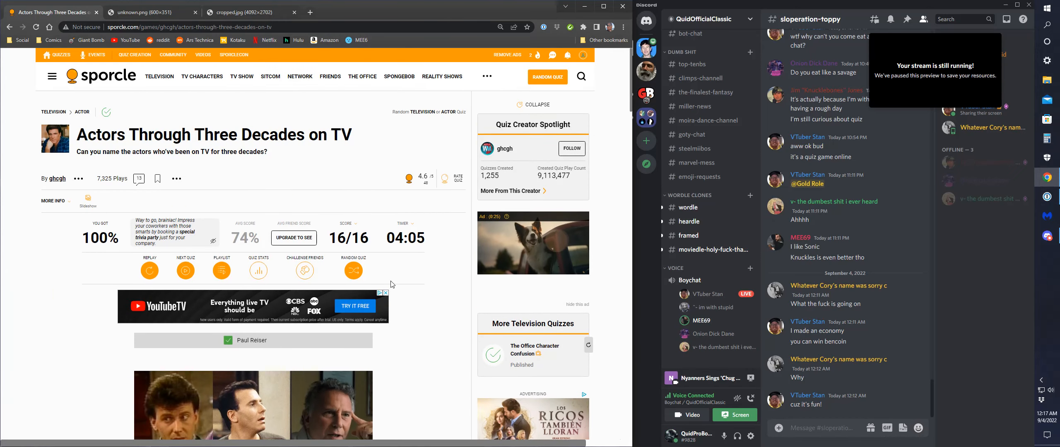
click(487, 76)
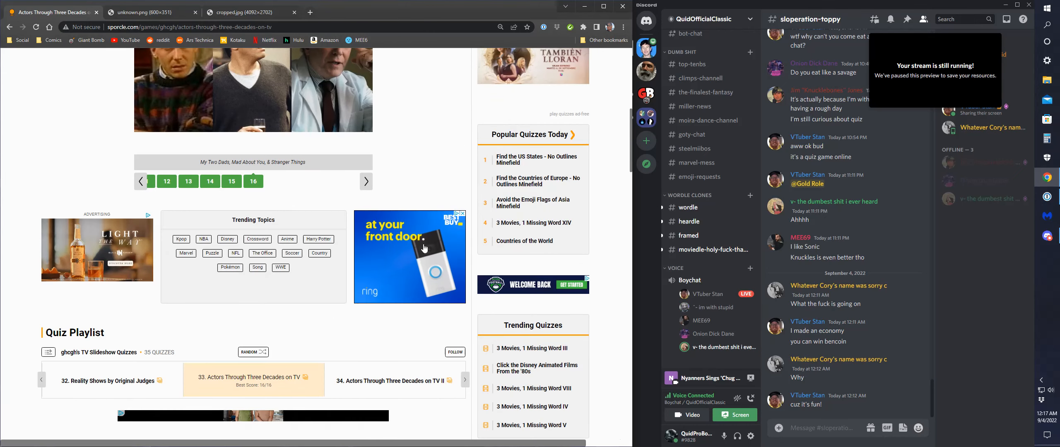
click(253, 376)
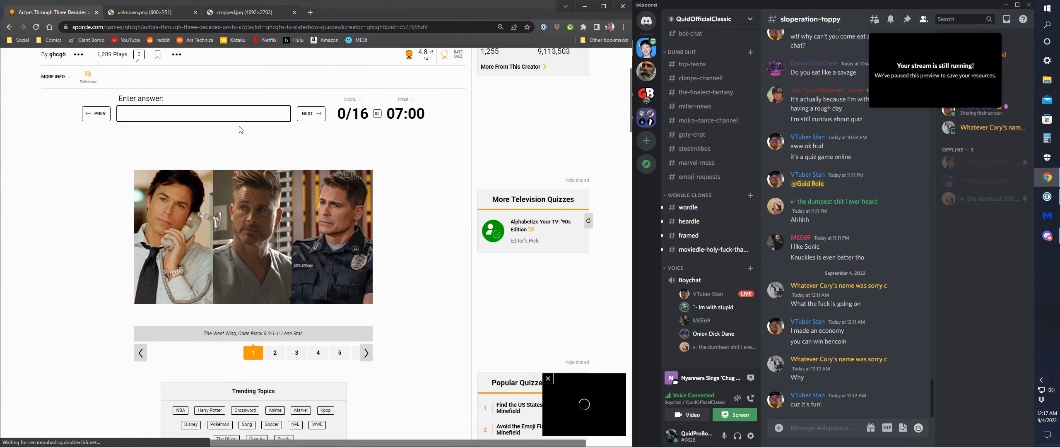
Answer Rob Lowe, Mayim Bialik and Nathan Fillion, bringing the score to 3/16.
text(rob lo)
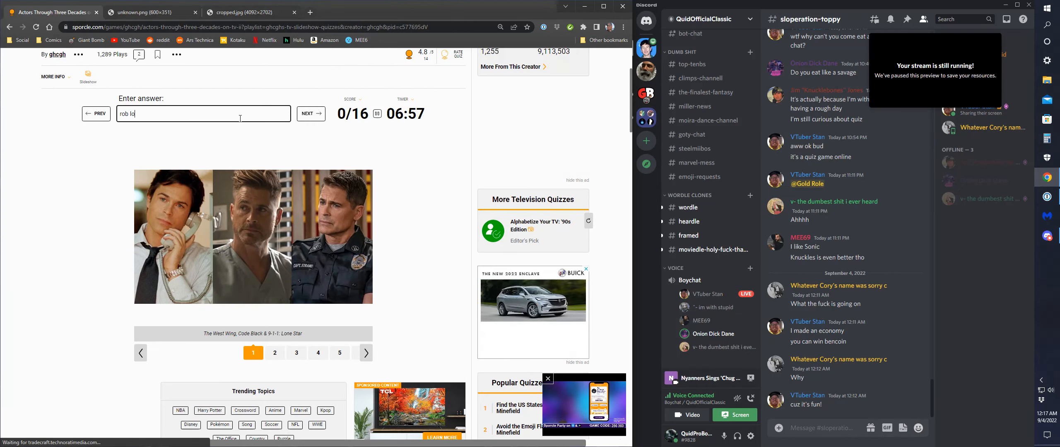
click(311, 114)
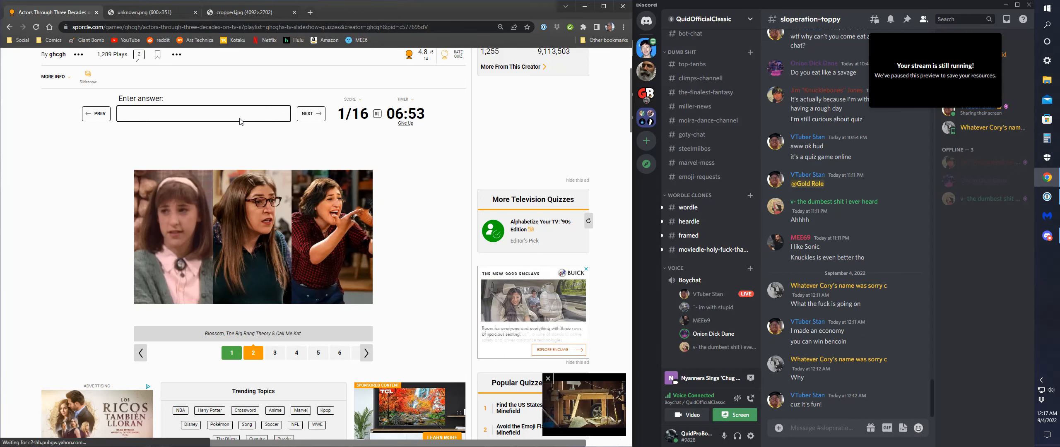
text(mayim)
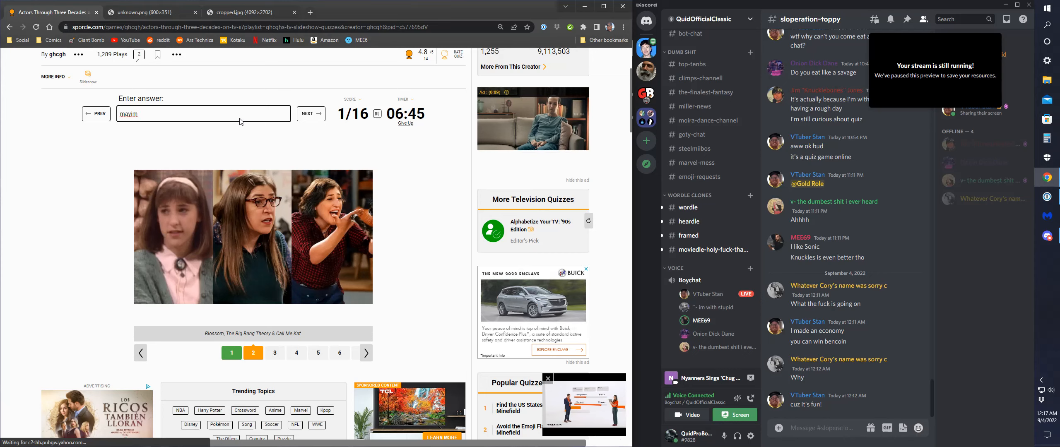
text(bia)
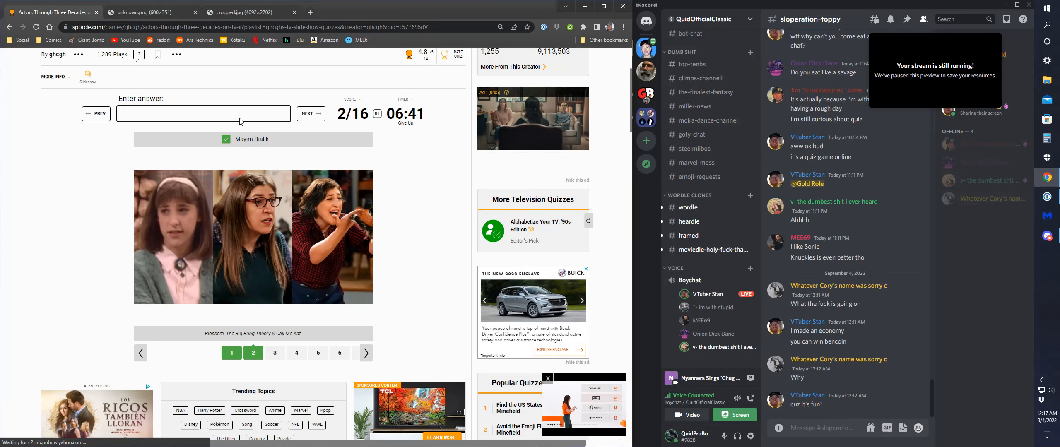
click(310, 114)
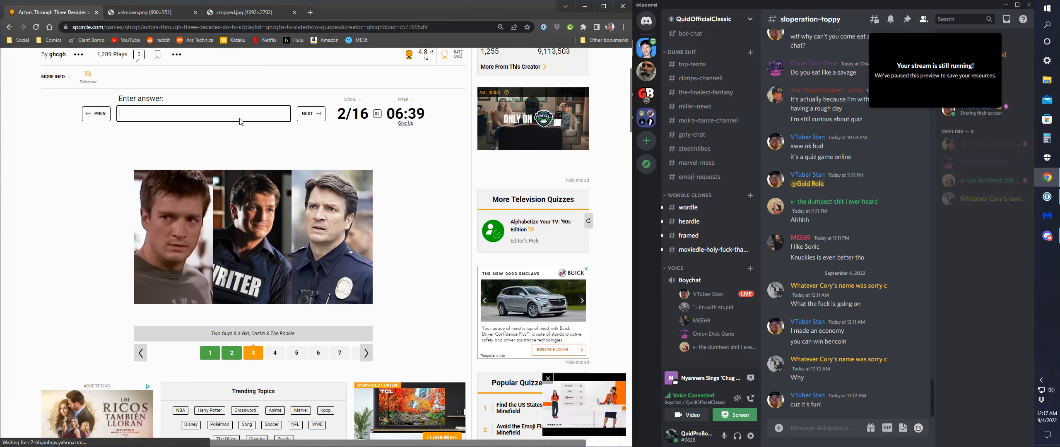
text(r)
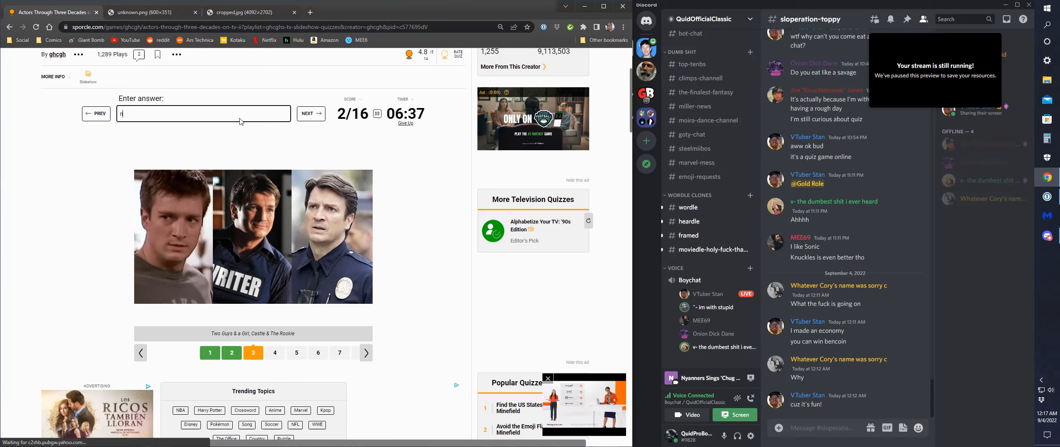
text(nathan filli)
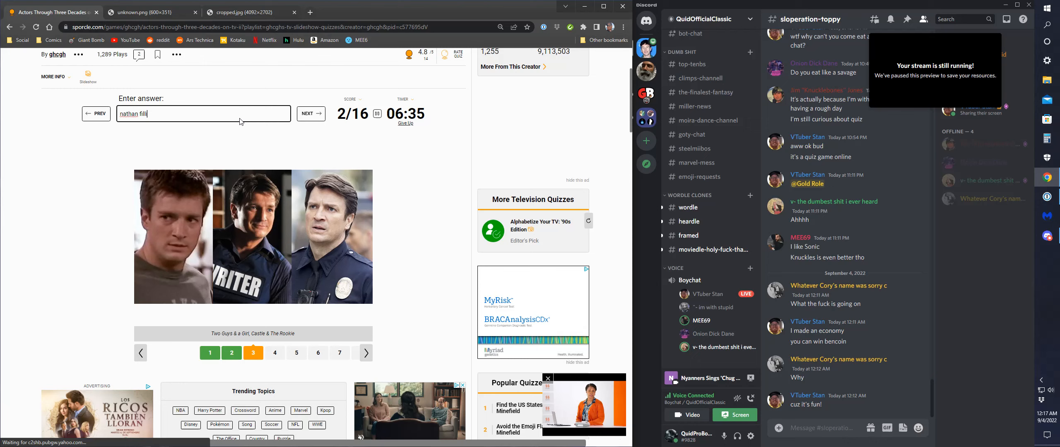
click(311, 114)
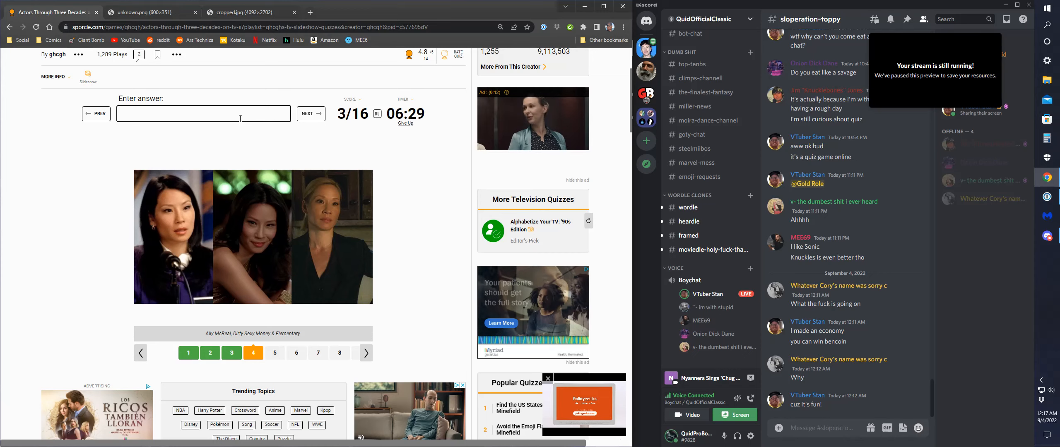
Answer Lucy Liu and Neil Patrick Harris, raising the score to 5/16.
text(lucy)
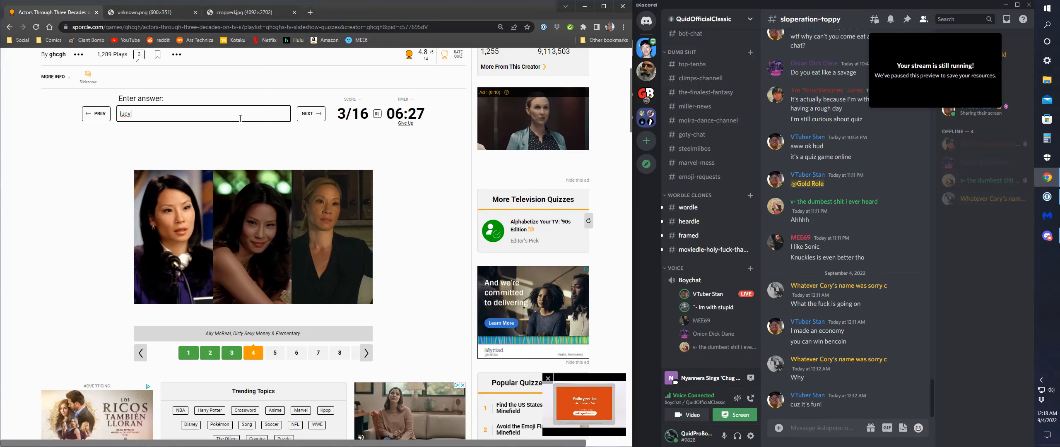
click(311, 113)
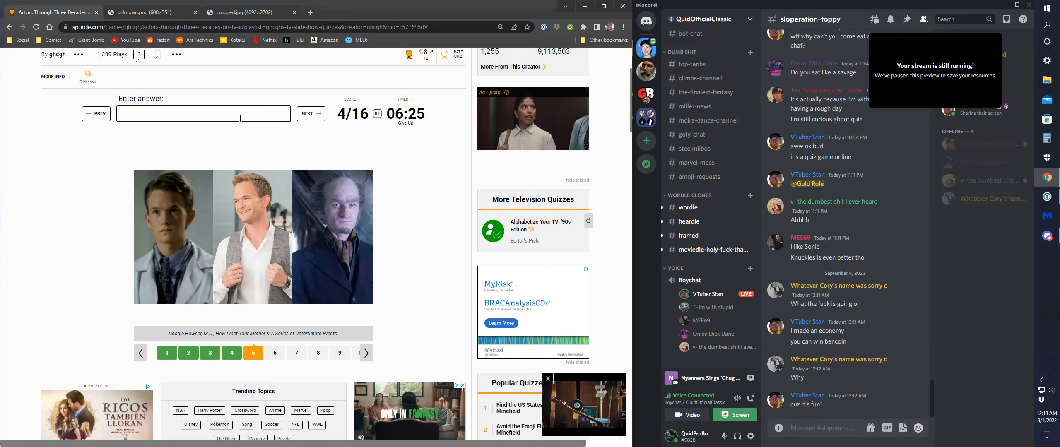
text(r)
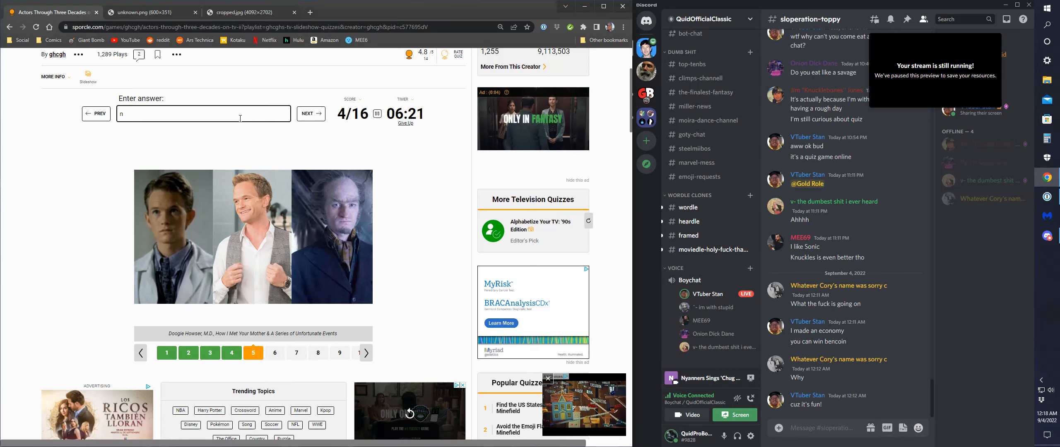
text(eil)
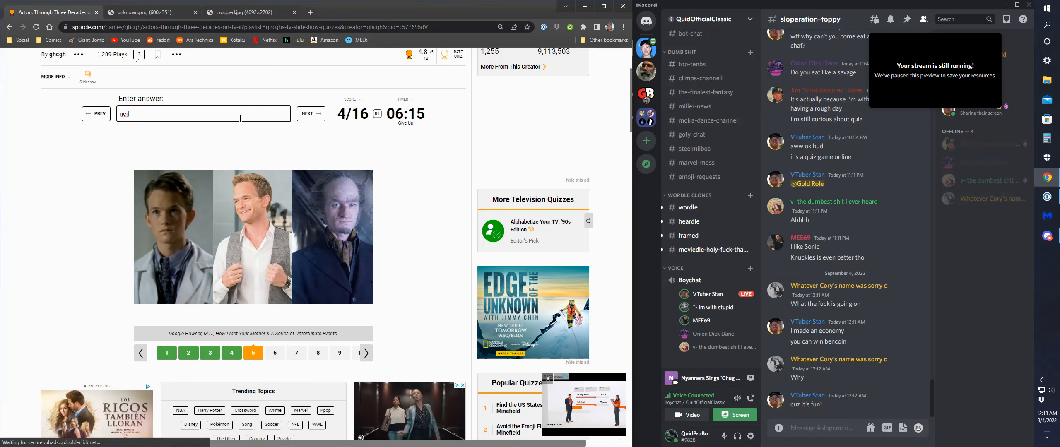
text(patri)
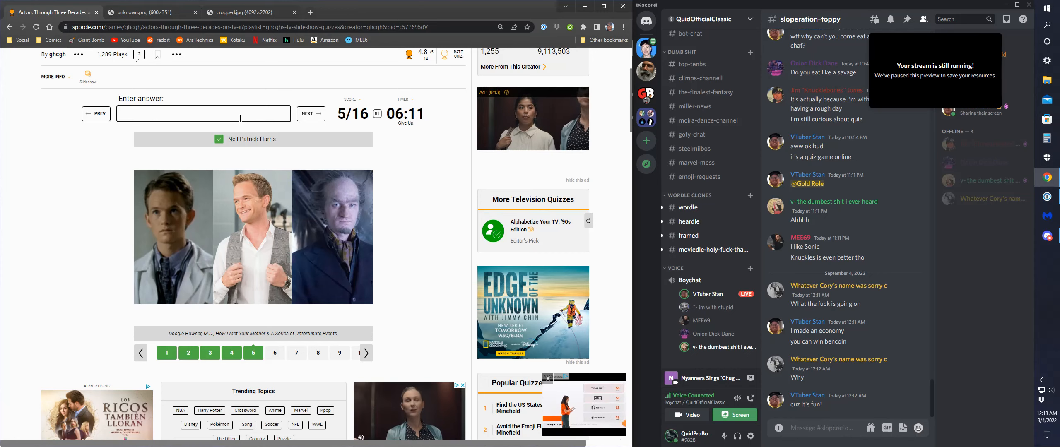
click(310, 113)
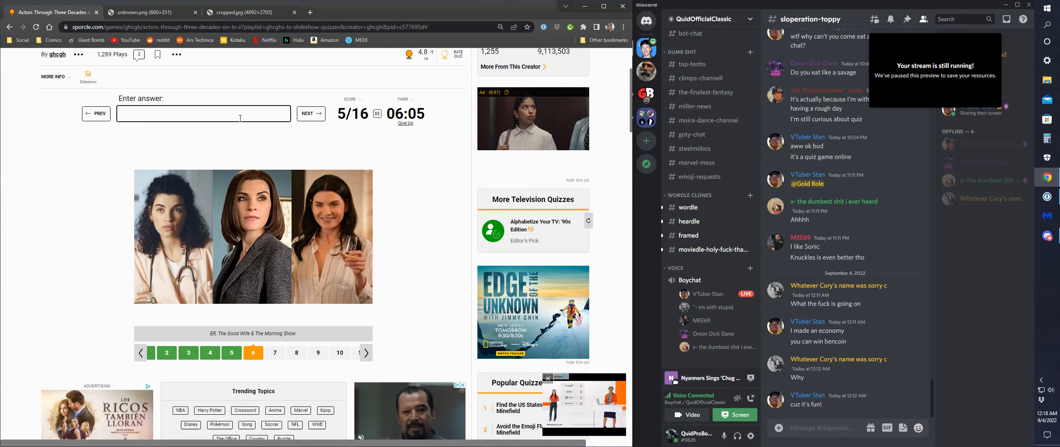
Enter Julianna Margulies, fixing the surname spelling, then start the next actor with 'davi'.
text(julianna mai)
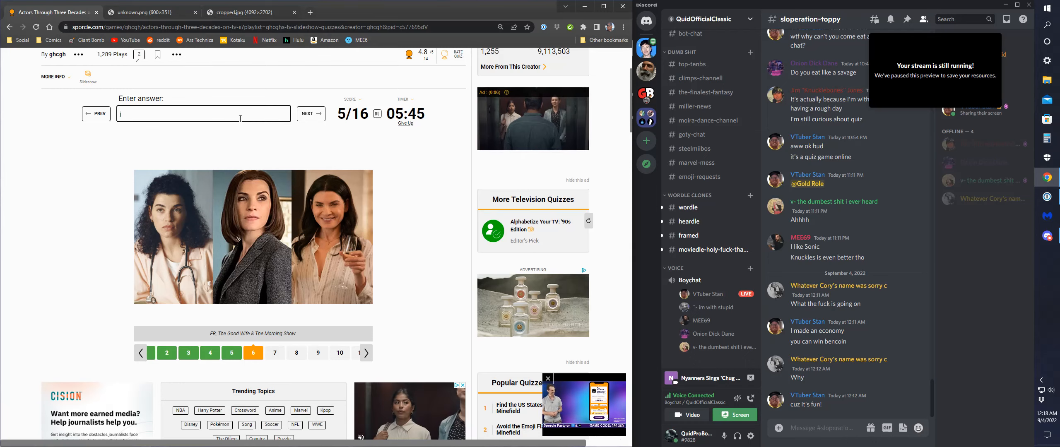
text(margolis)
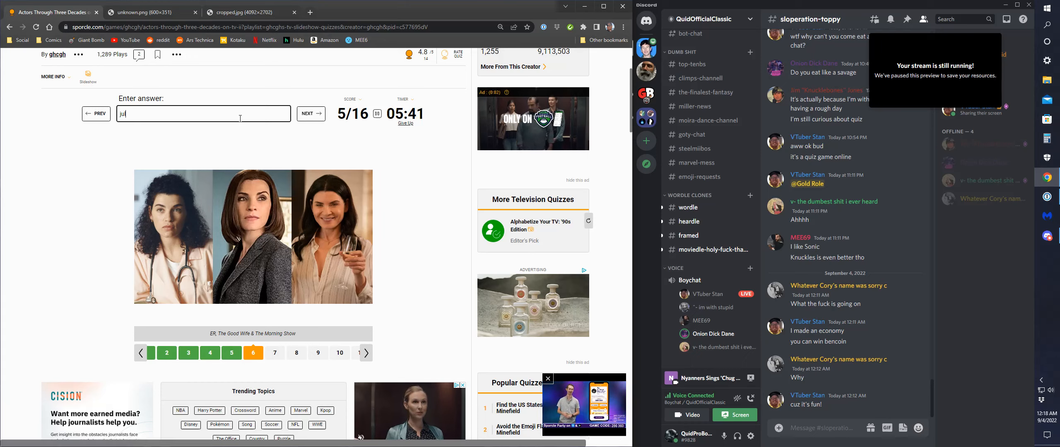
text(ian)
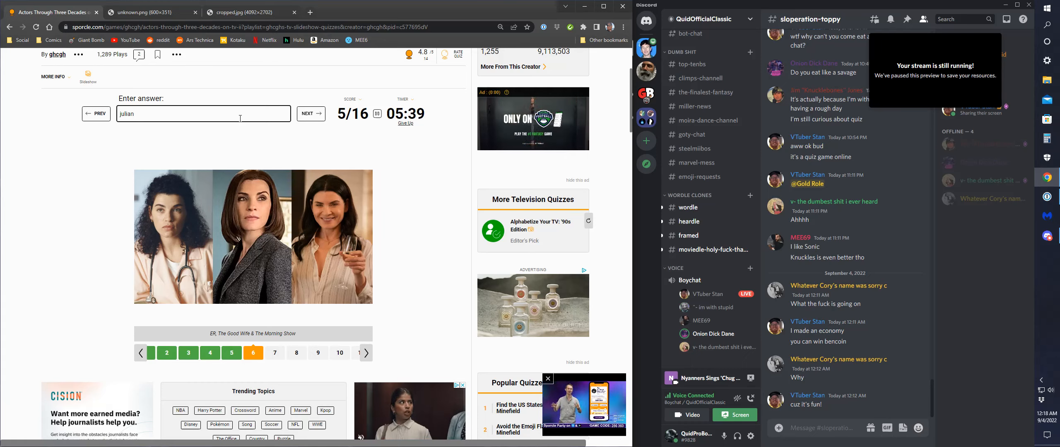
text(na)
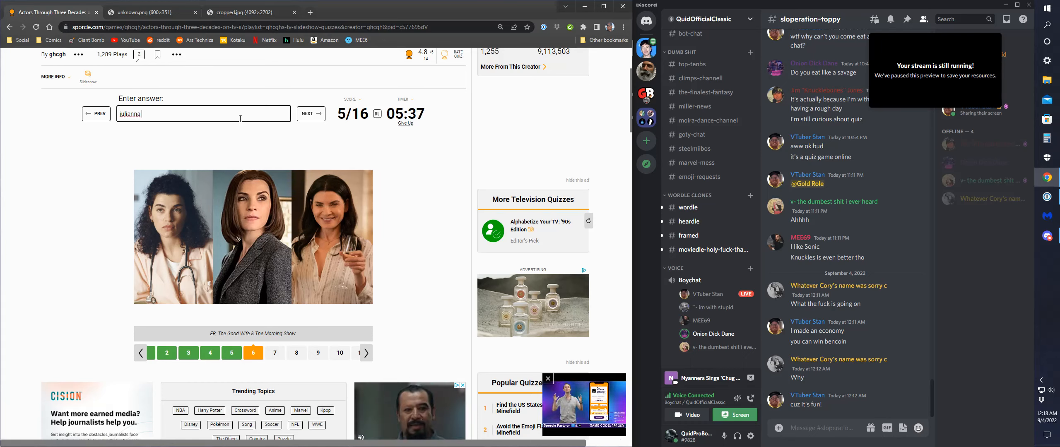
text(nar)
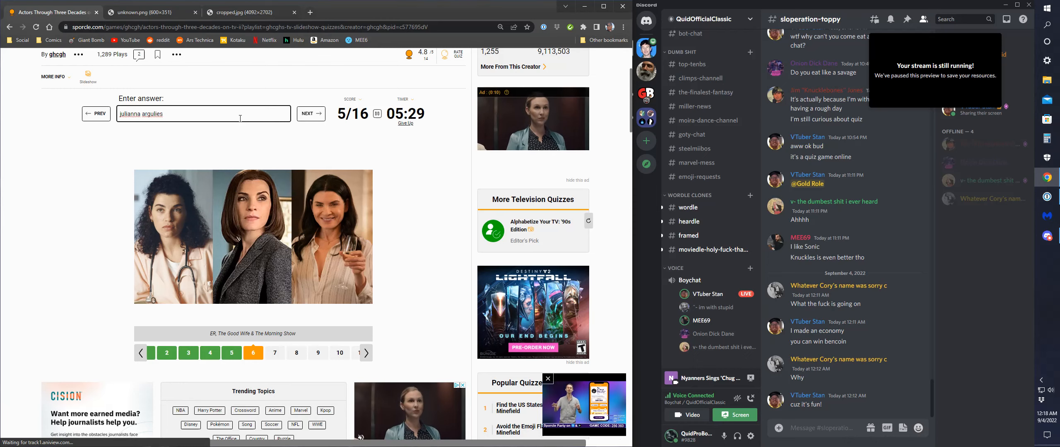
click(311, 114)
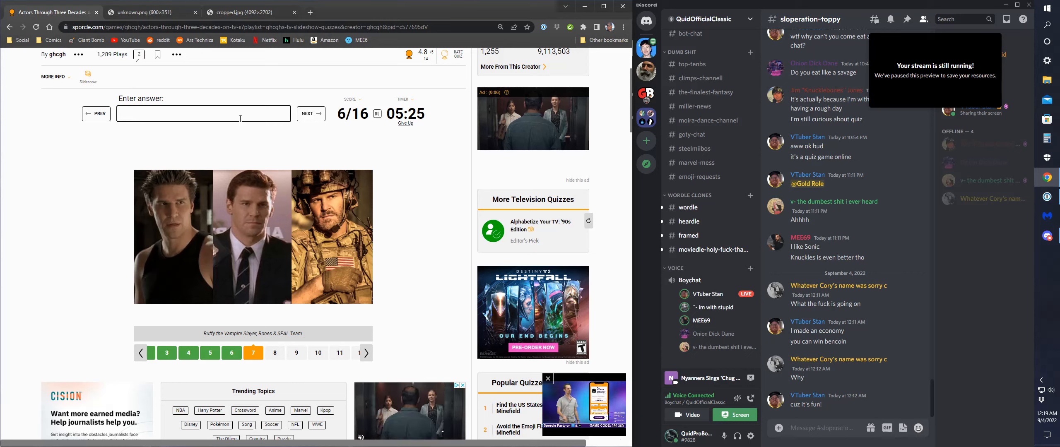
text(davi)
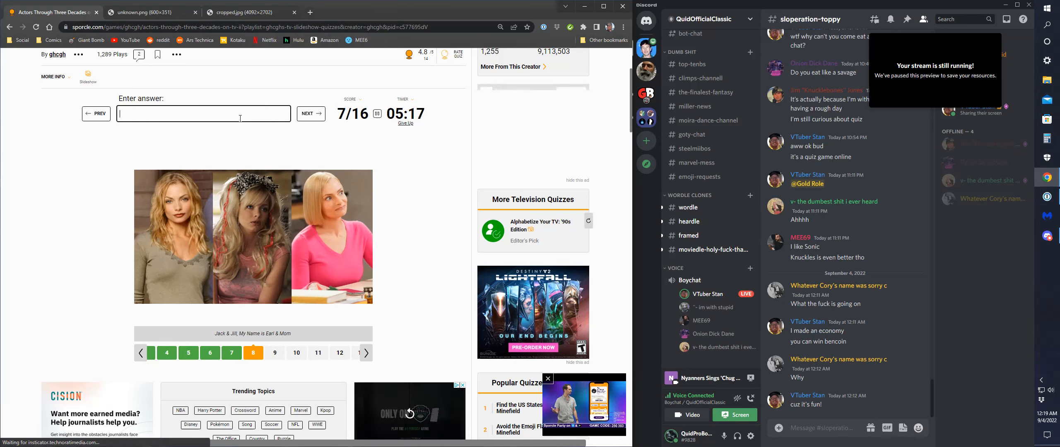
text(jamie)
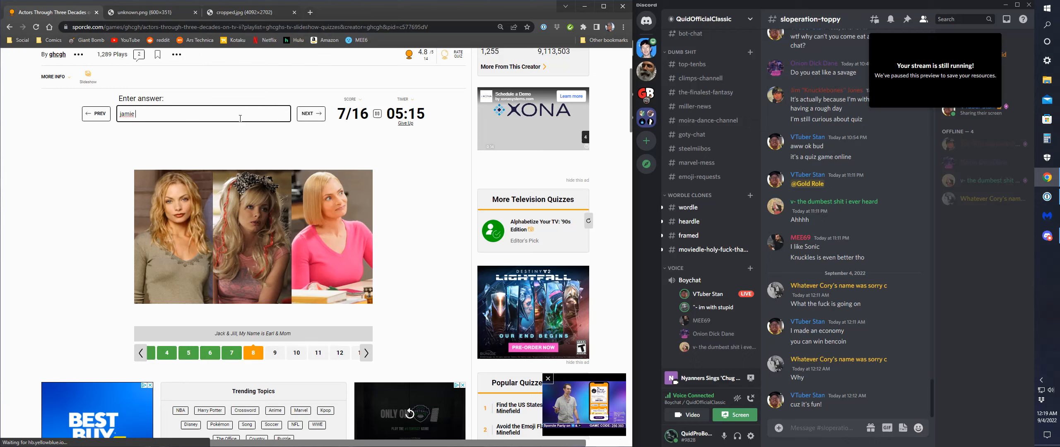
text(lee)
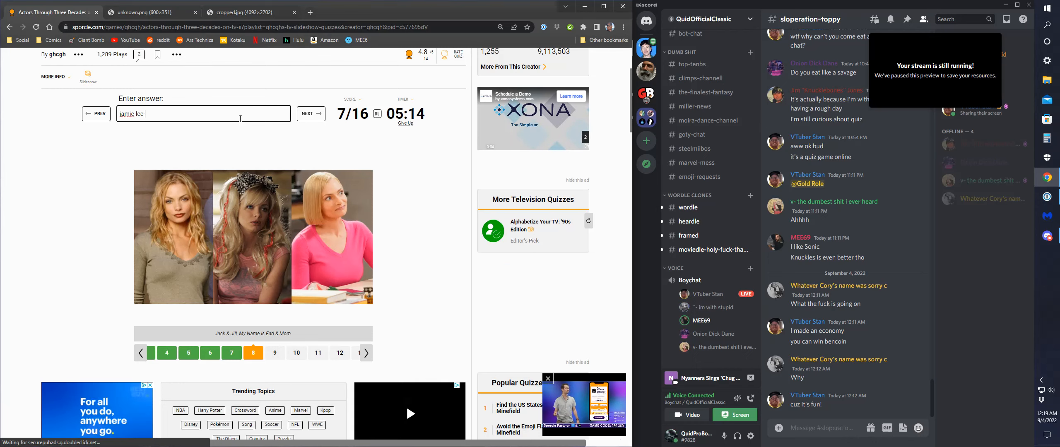
text(-pressley)
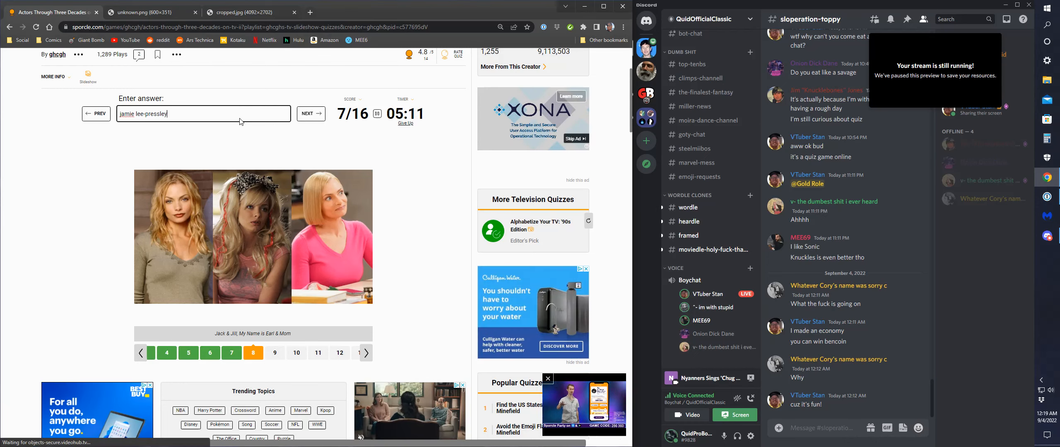
key(Backspace)
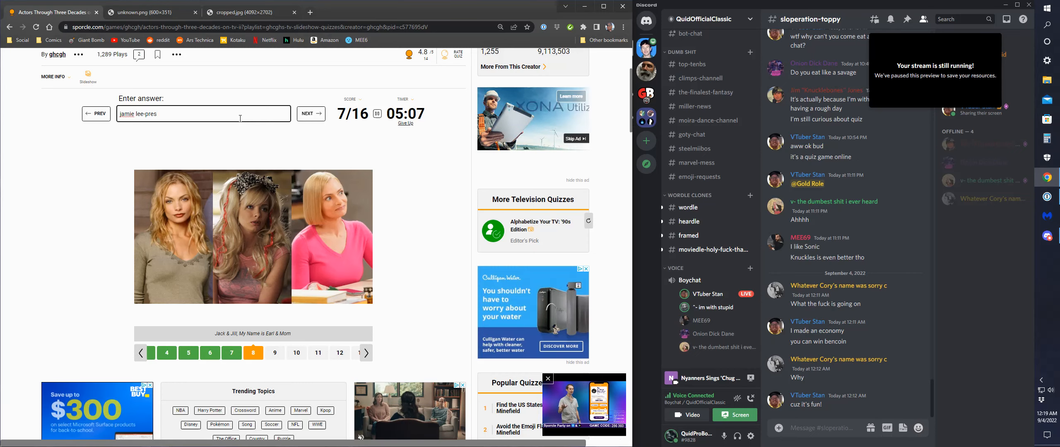
text(s)
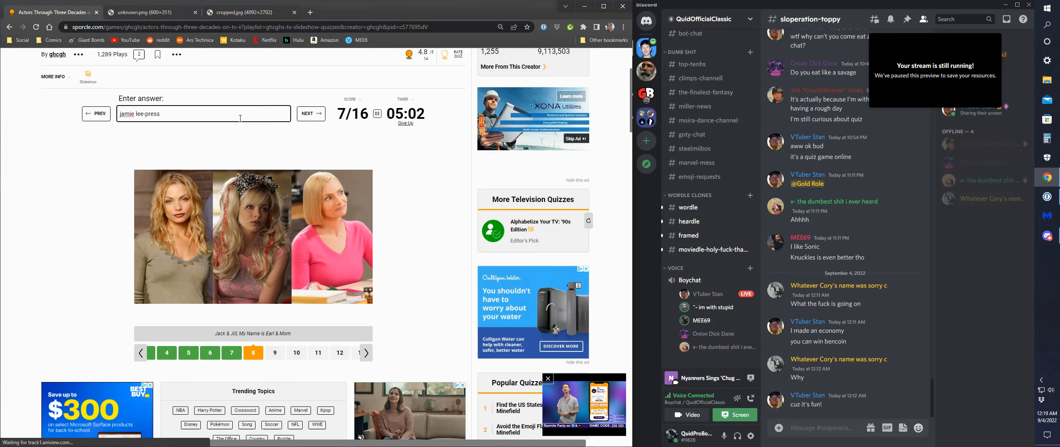
key(Backspace)
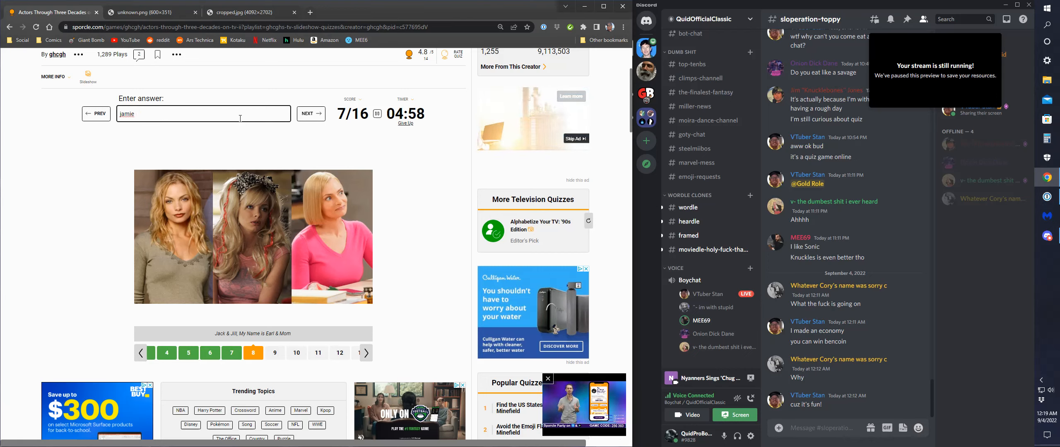
text(presley)
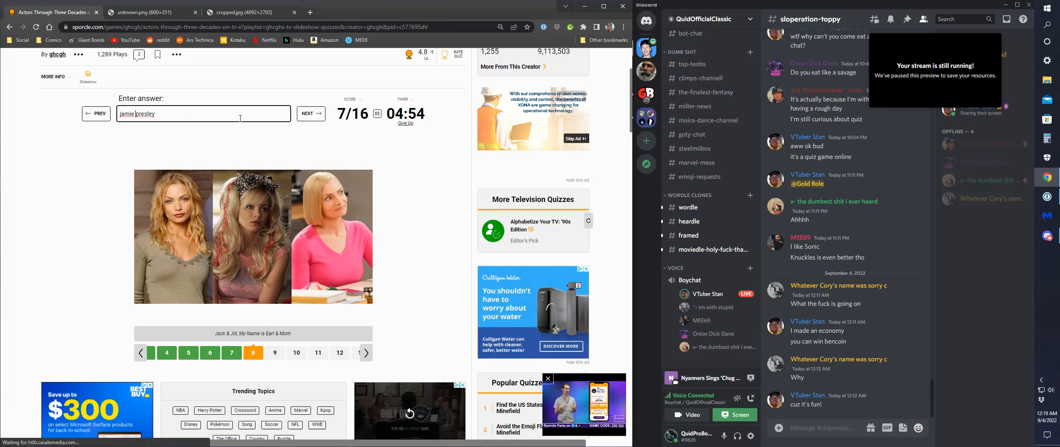
text(lee)
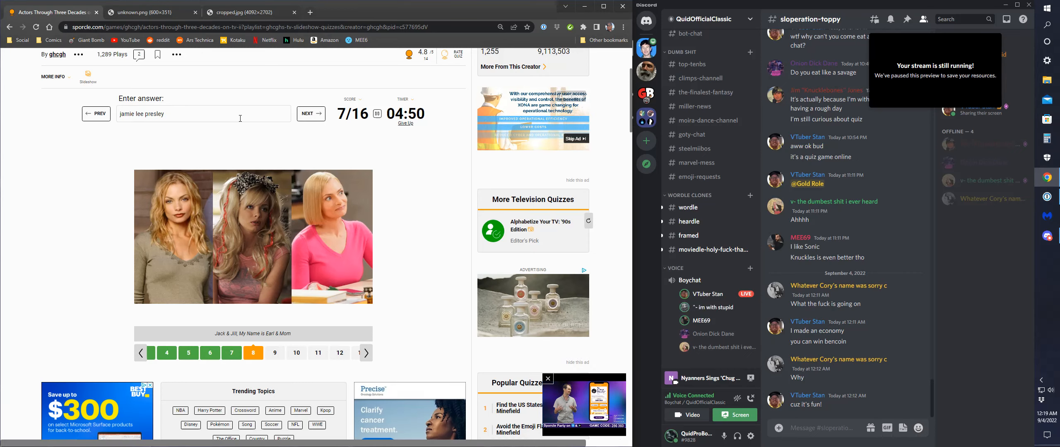
double_click(154, 114)
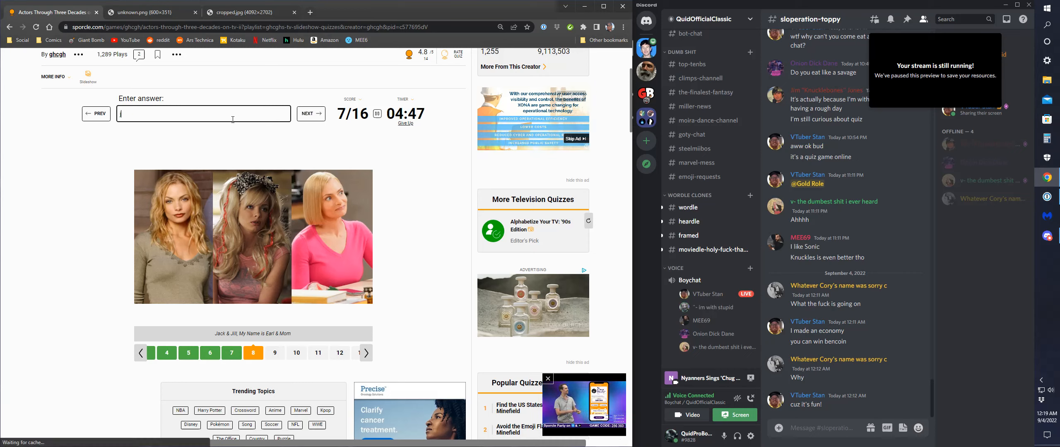
text(jamie pressley)
text(jamie lee presl)
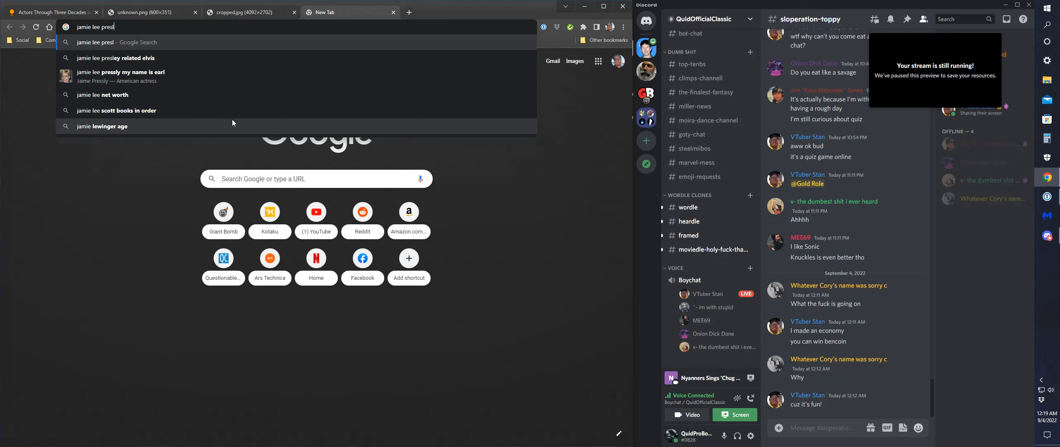
mouse_move(145, 94)
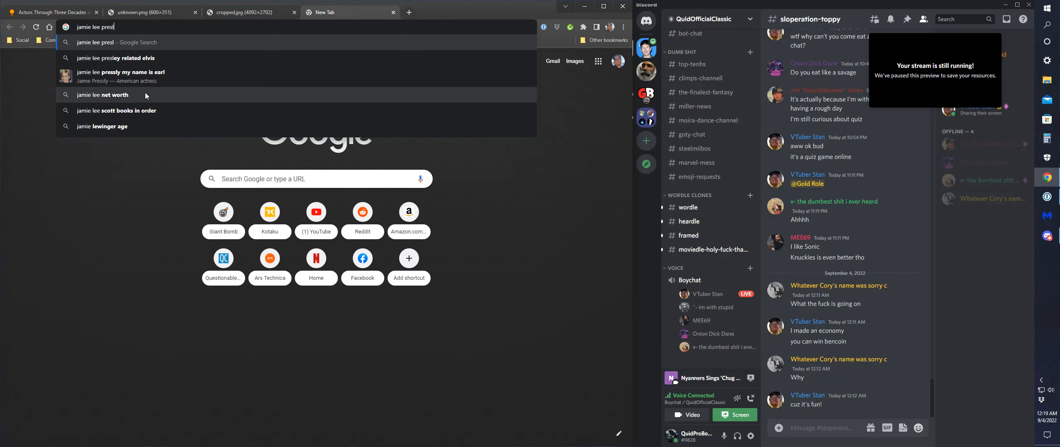
Search Google for 'jamie lee presley related elvis' to check her spelling.
click(115, 58)
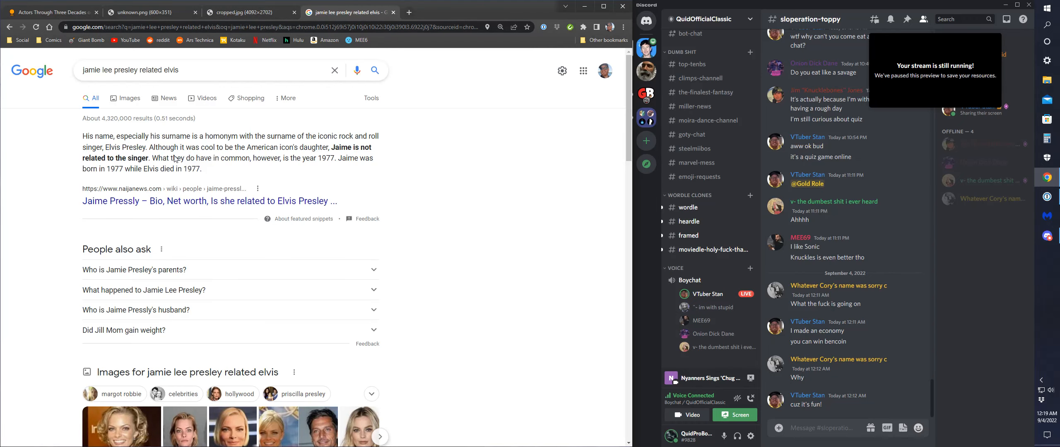
mouse_move(257, 152)
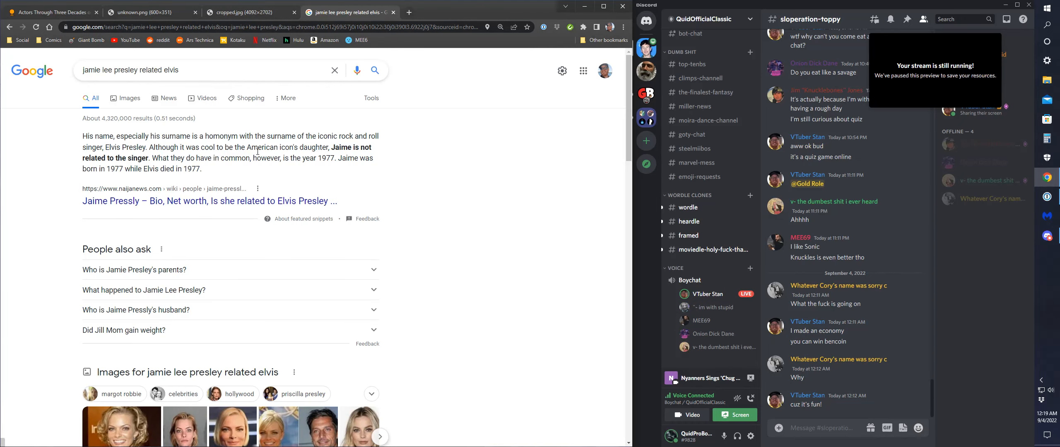
Back in the quiz, enter Jaime Pressly and J.K. Simmons, reaching 9/16.
click(53, 12)
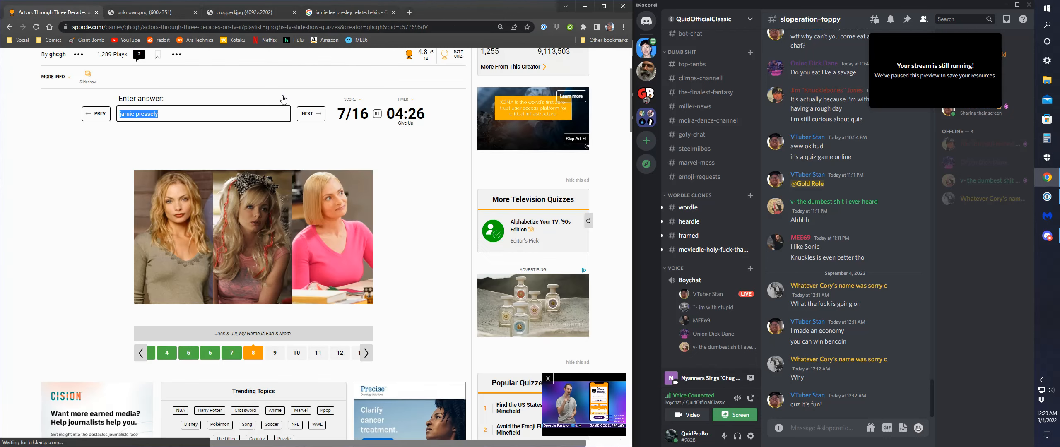
text(jamie)
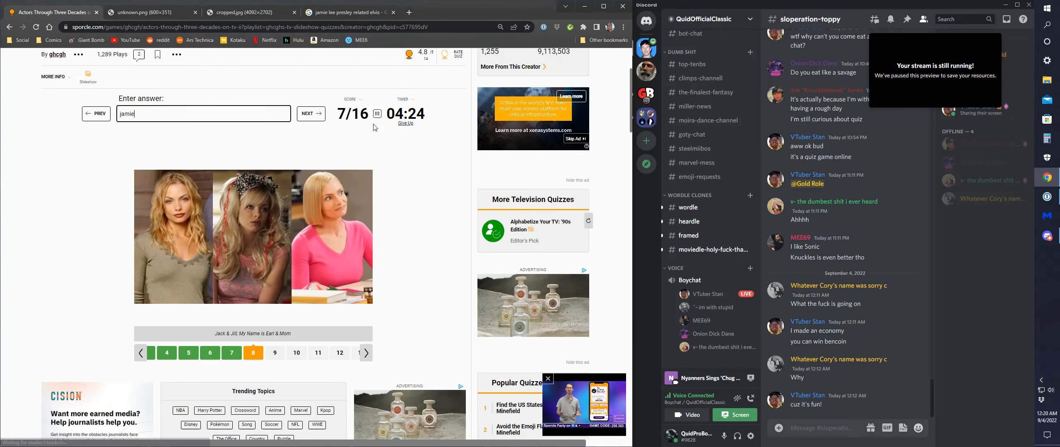
text(pressly)
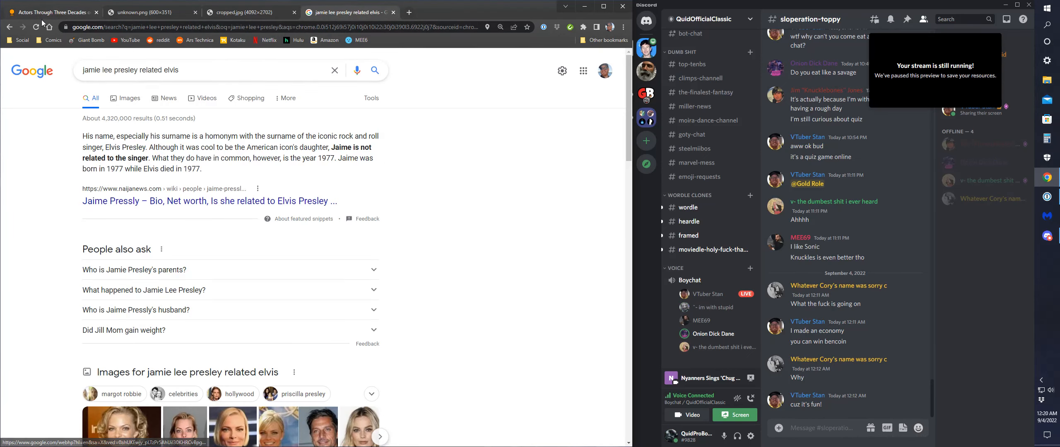
click(51, 12)
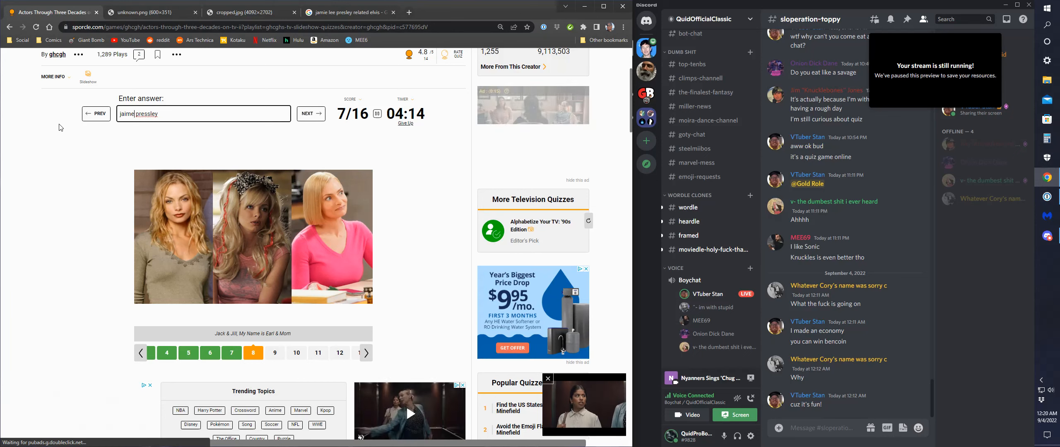
key(Return)
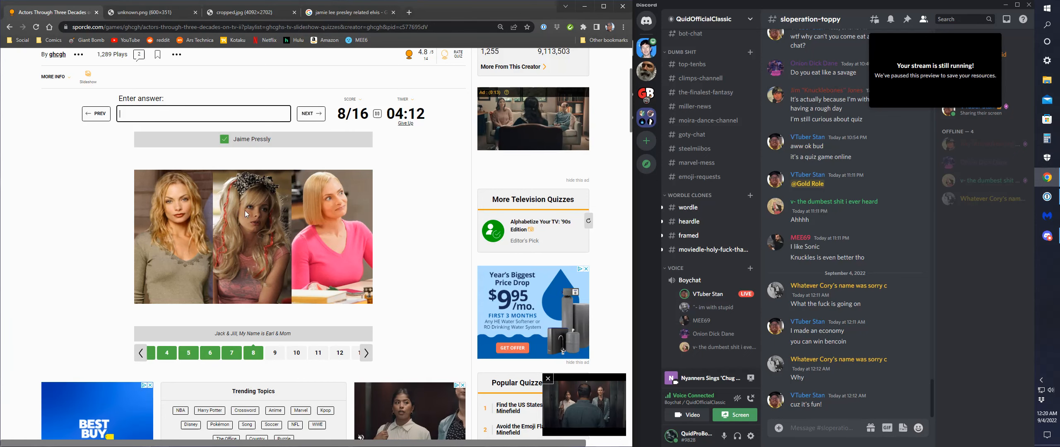
click(310, 113)
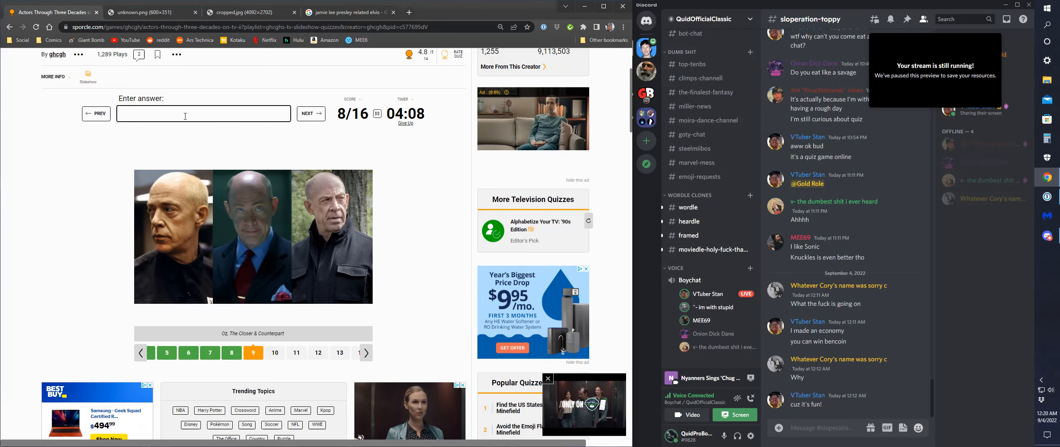
text(jk)
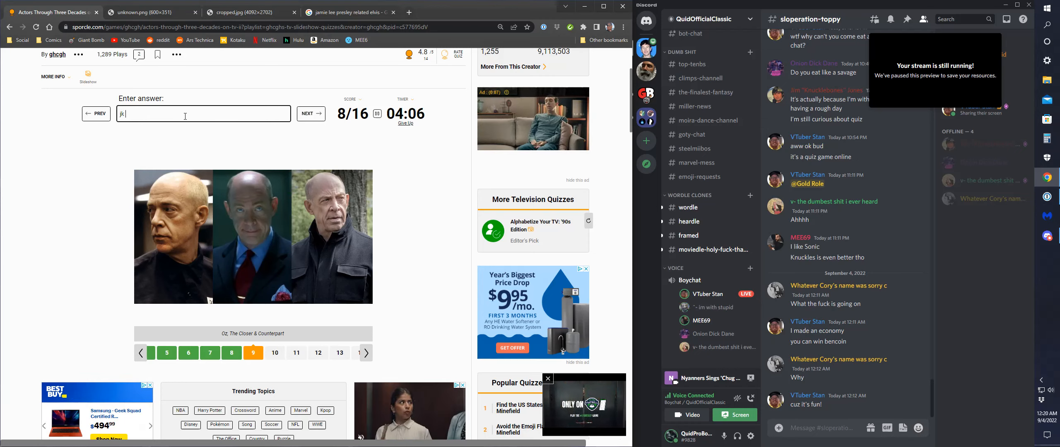
key(Return)
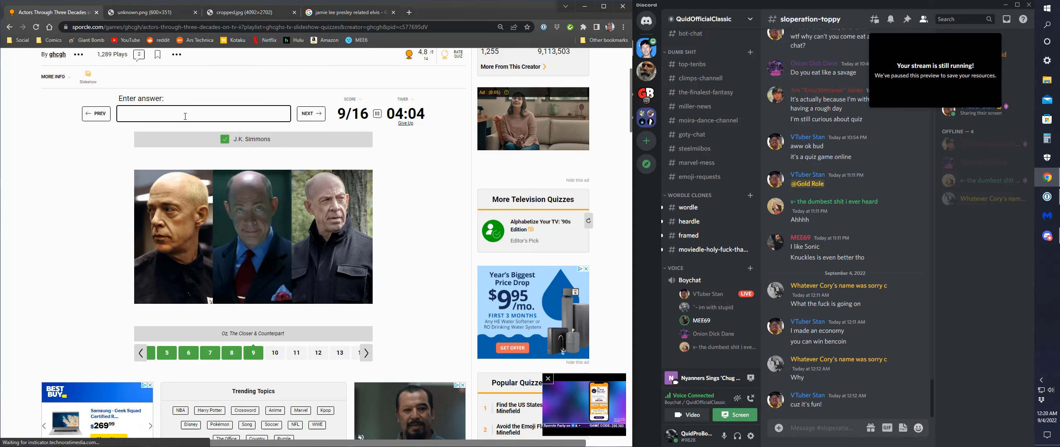
click(312, 114)
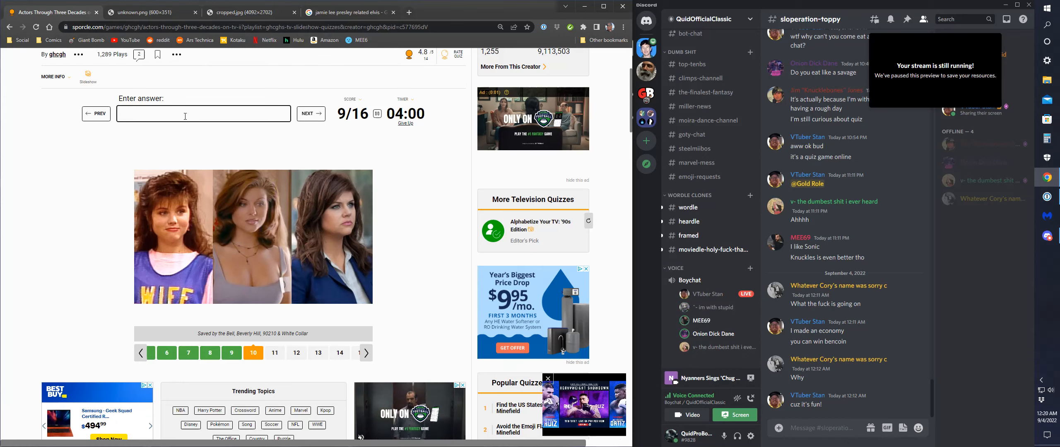
Enter 'tiffany amber' and guess at the surname spelling without the answer being accepted.
text(tiffany)
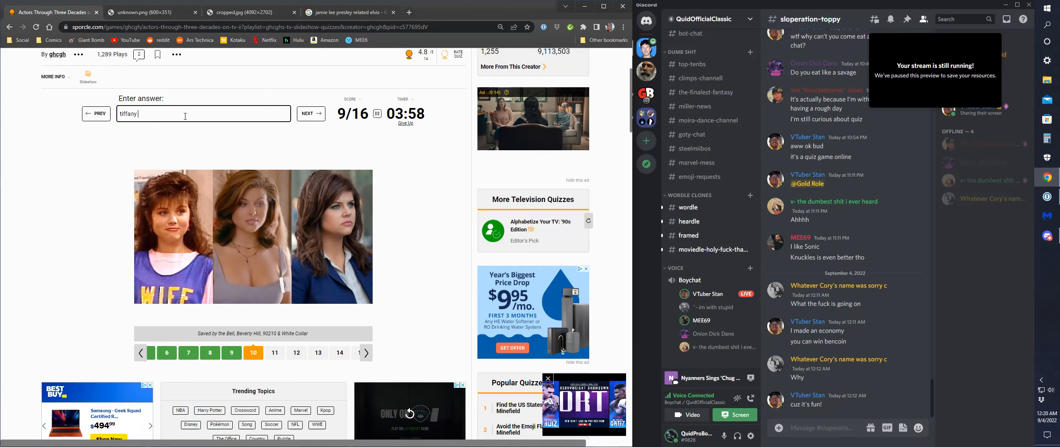
text(amber)
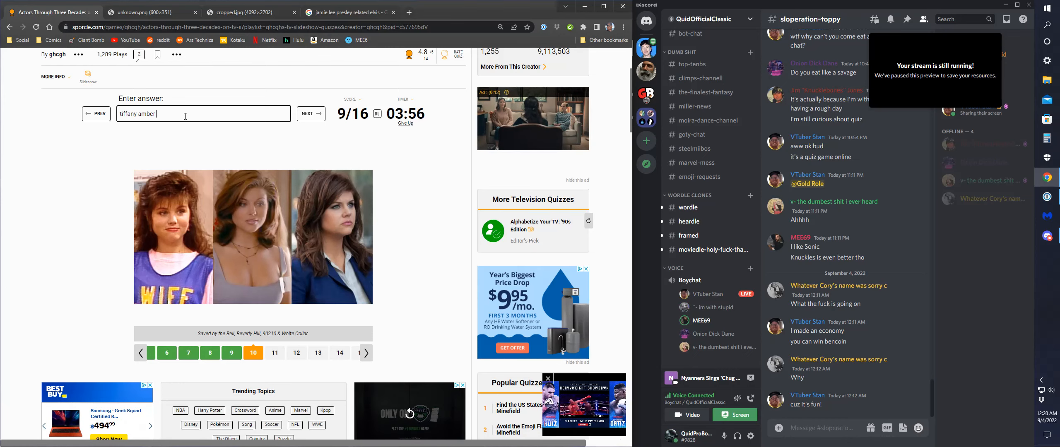
text(the)
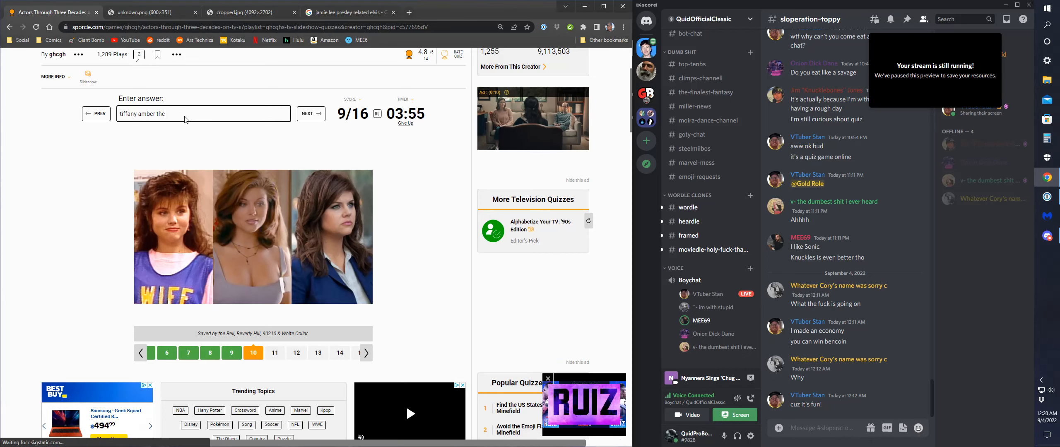
text(as)
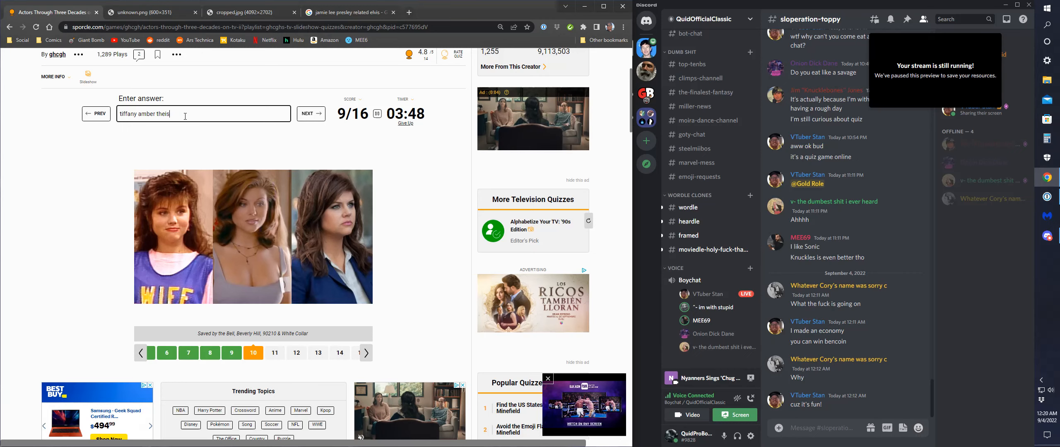
text(on)
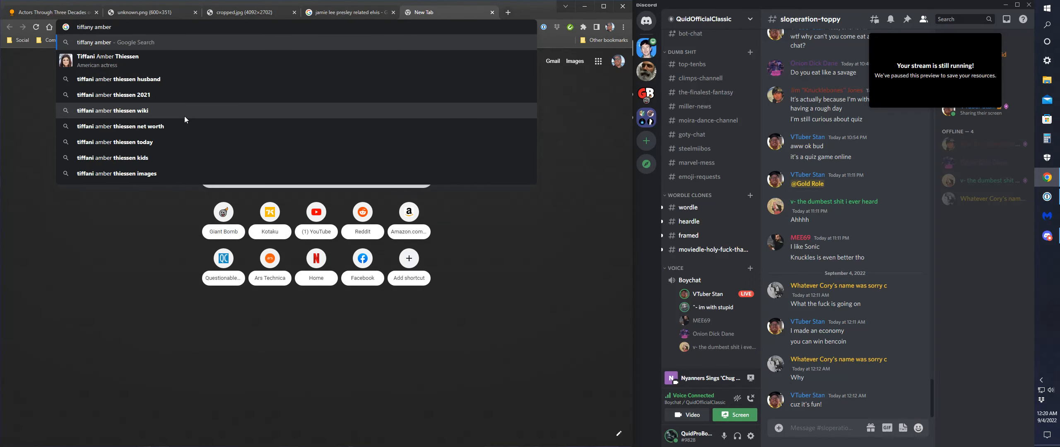
mouse_move(105, 60)
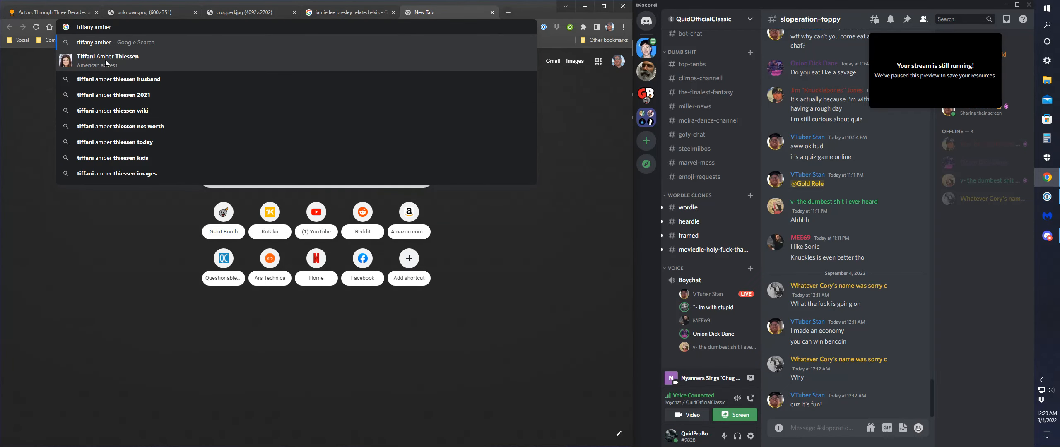
Search the web for 'tiffany amber' and pick the Tiffani Amber Thiessen suggestion.
click(107, 61)
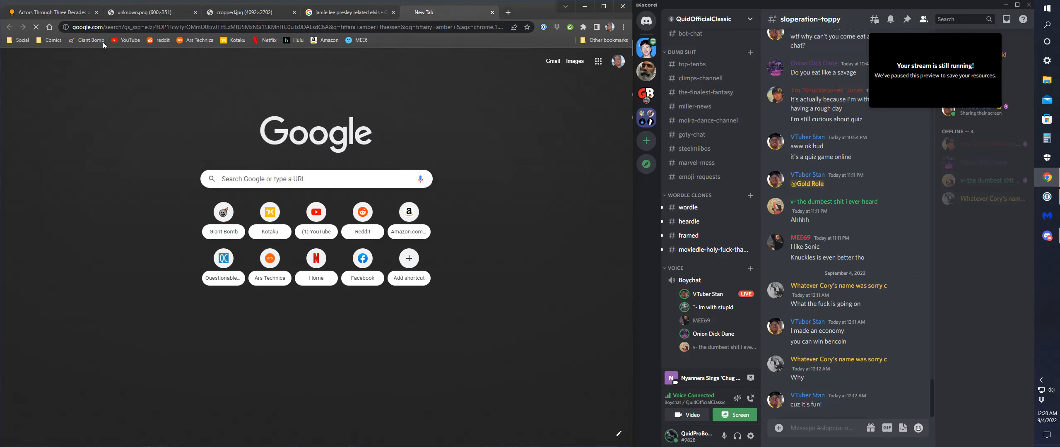
key(Return)
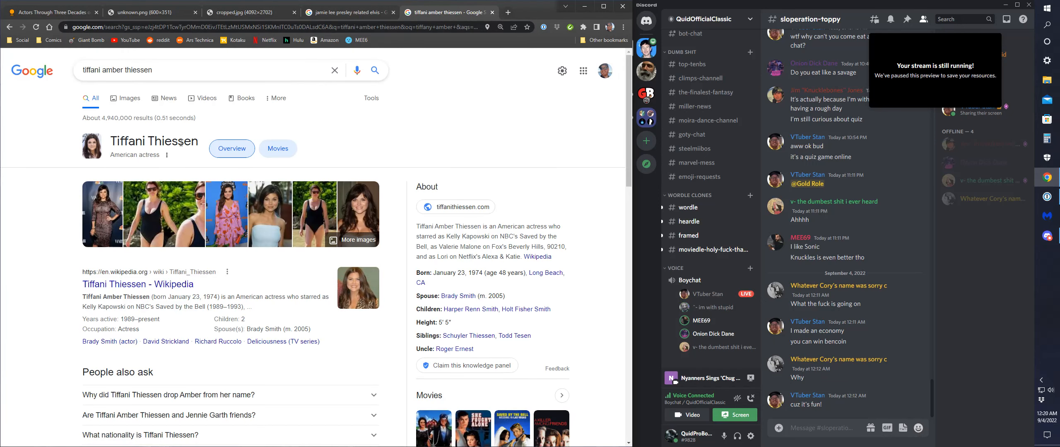
Back in the quiz, get Tiffani Thiessen and Joshua Jackson accepted.
click(50, 12)
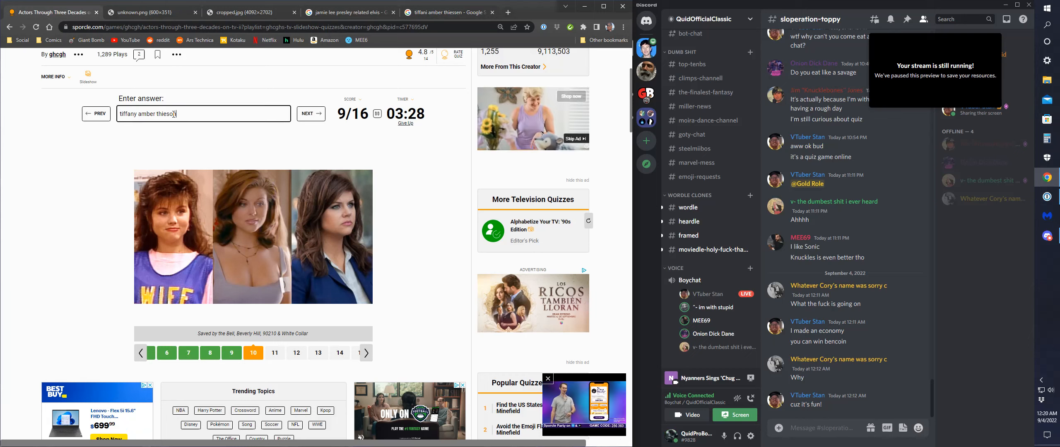
click(96, 114)
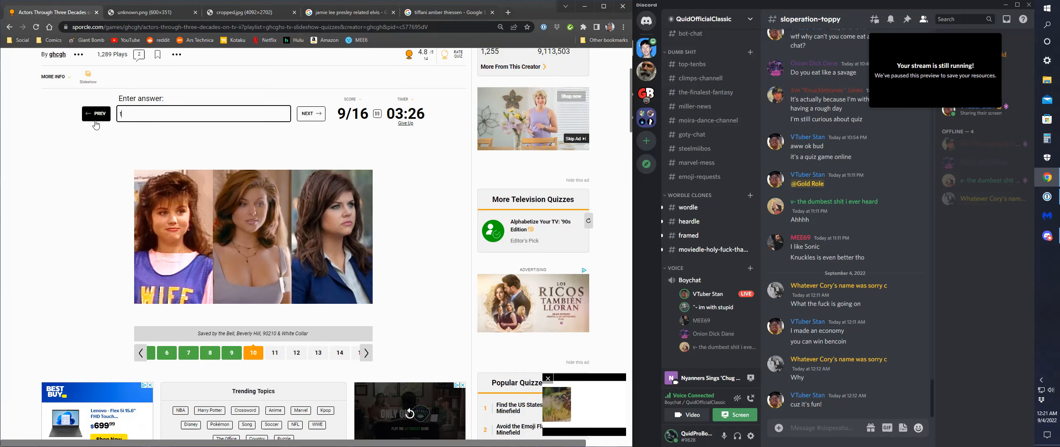
click(302, 113)
text(joshau)
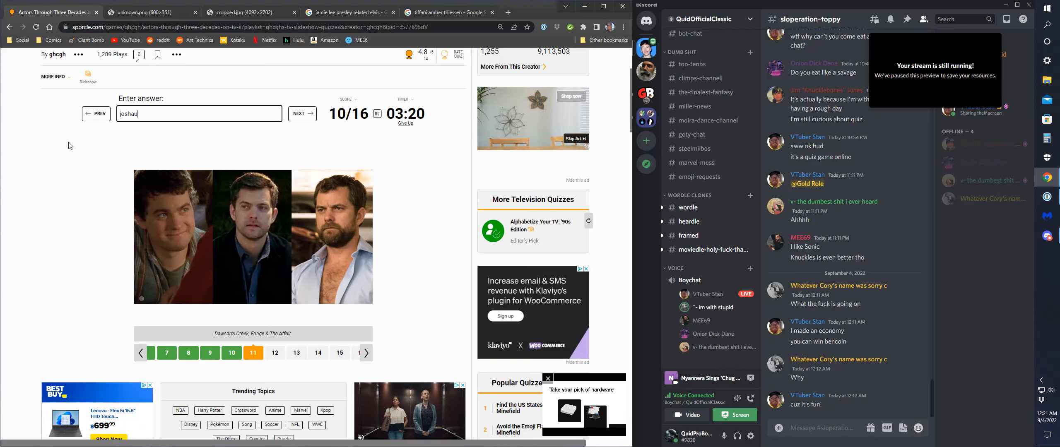
key(Return)
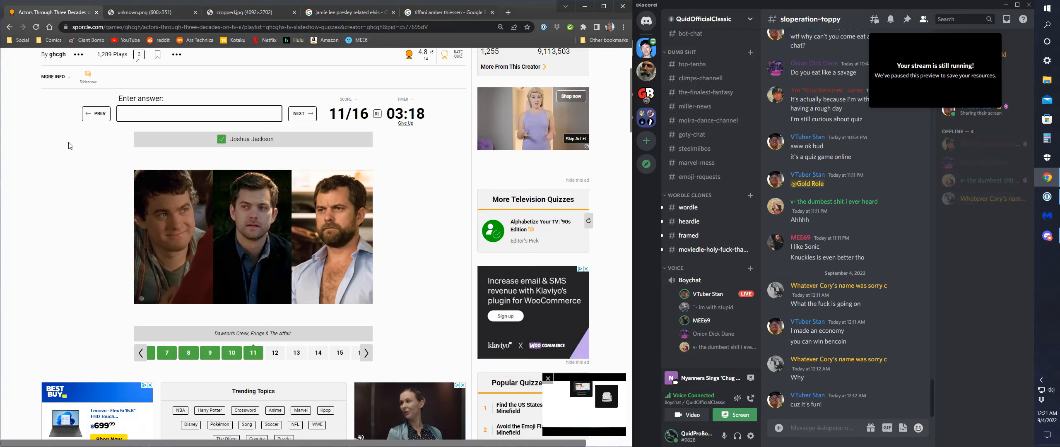
Get Queen Latifah and Judd Hirsch accepted, reaching 13 of 16.
click(303, 113)
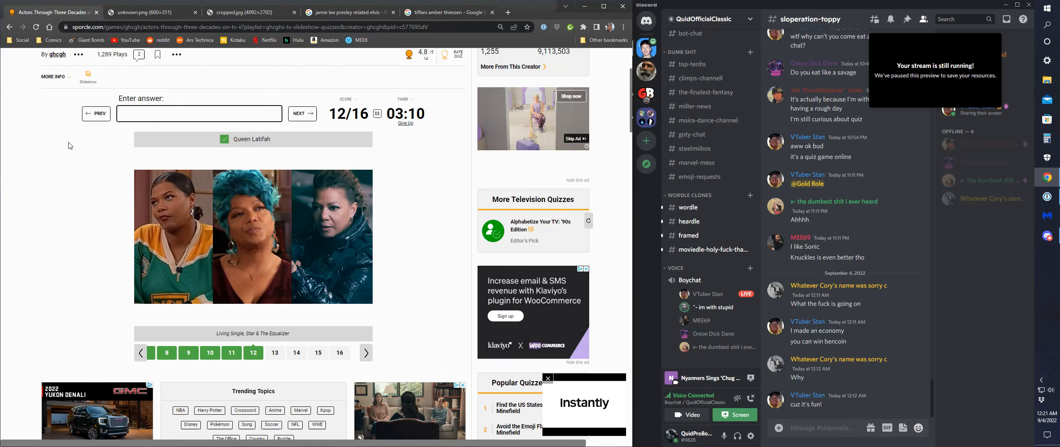
click(303, 113)
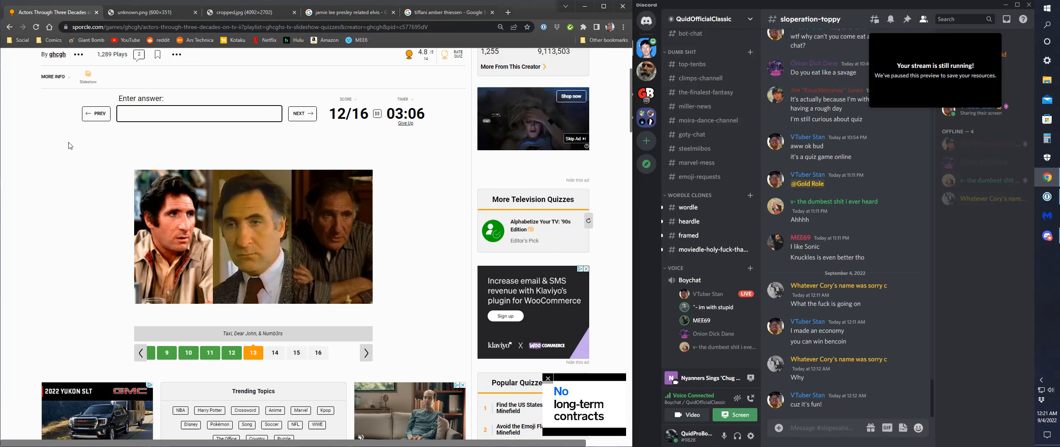
text(judd hersch)
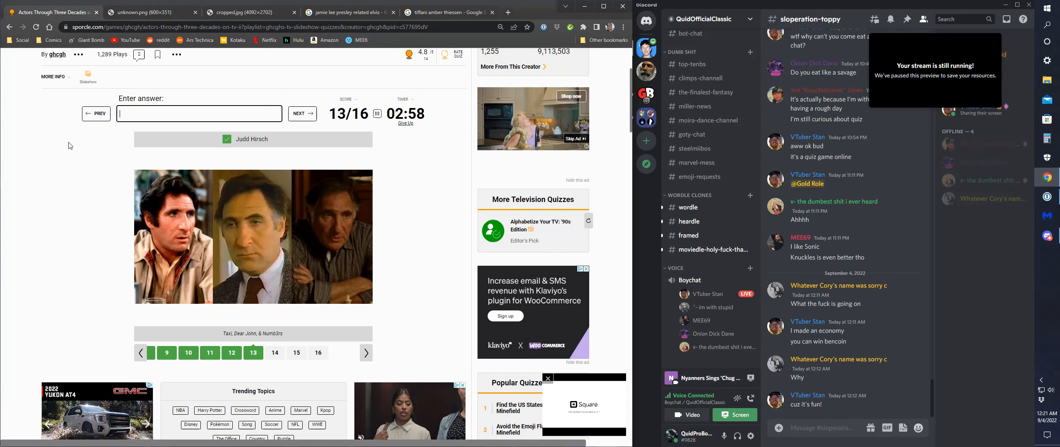
Answer Tisha Campbell-Martin, Don Johnson and Sarah Chalke to finish the quiz at 16/16.
click(301, 114)
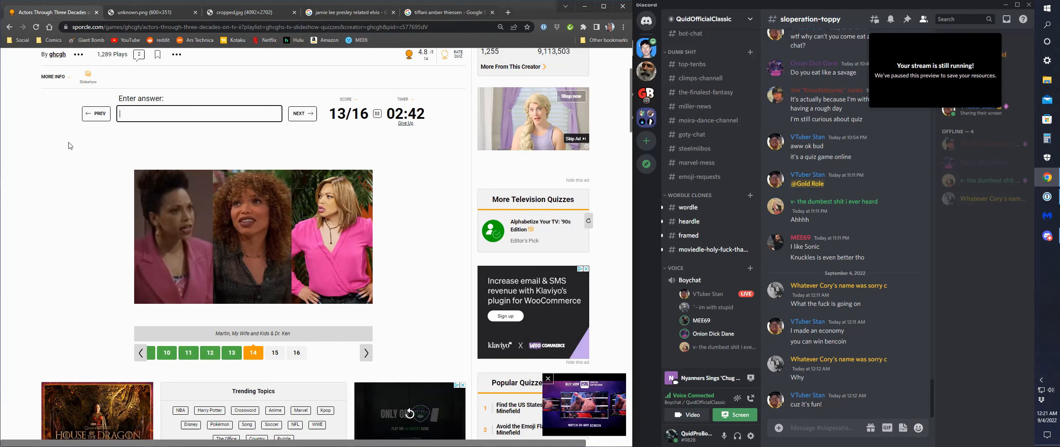
text(te)
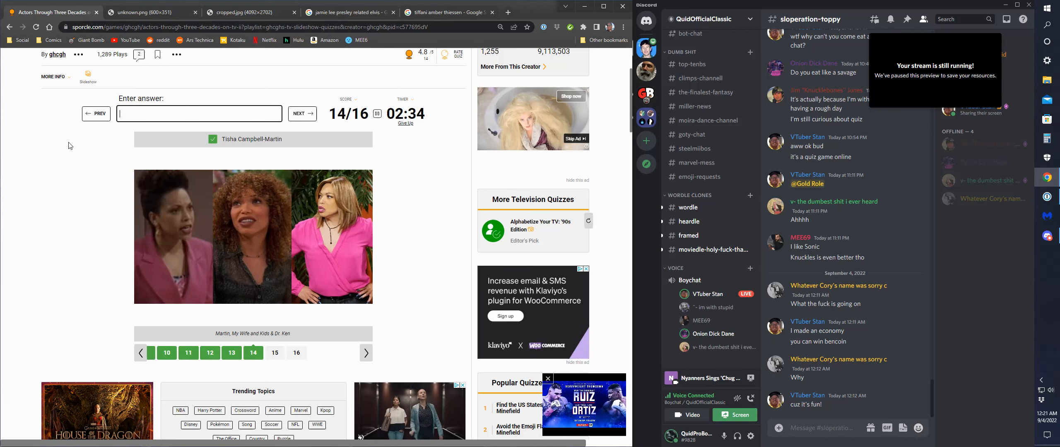
click(302, 113)
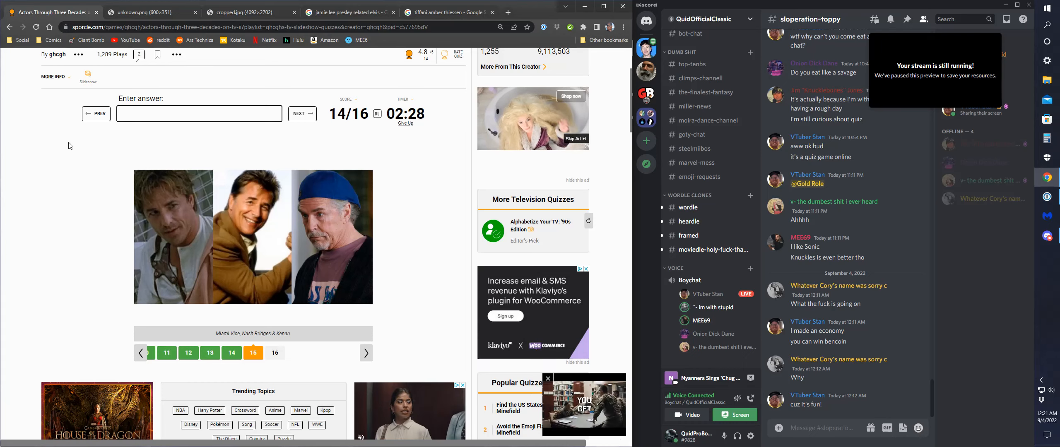
text(don john)
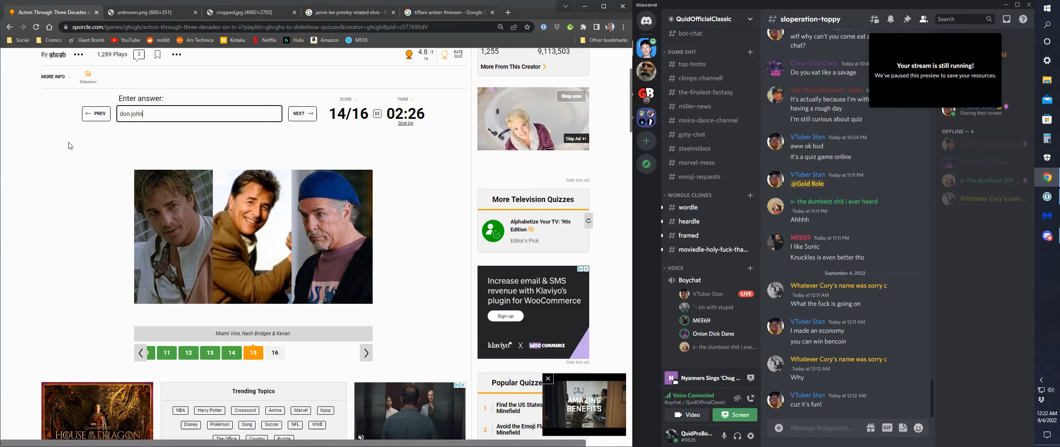
click(302, 114)
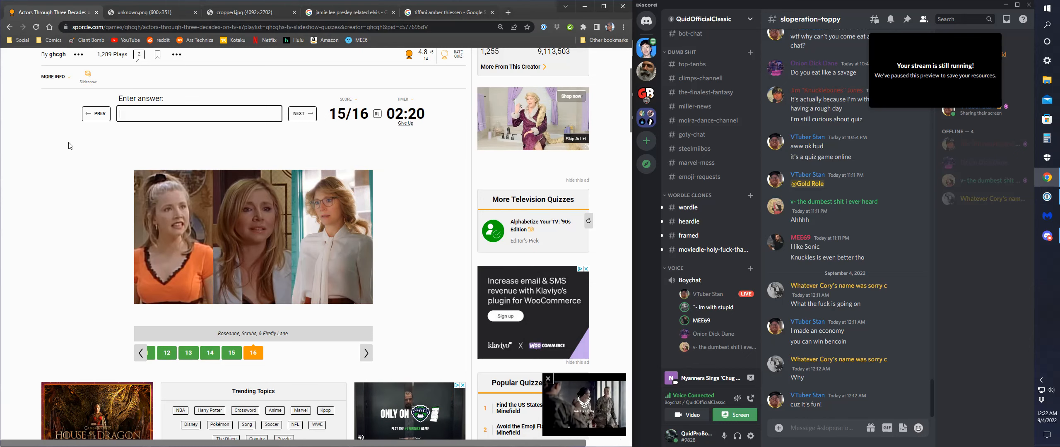
text(sarah)
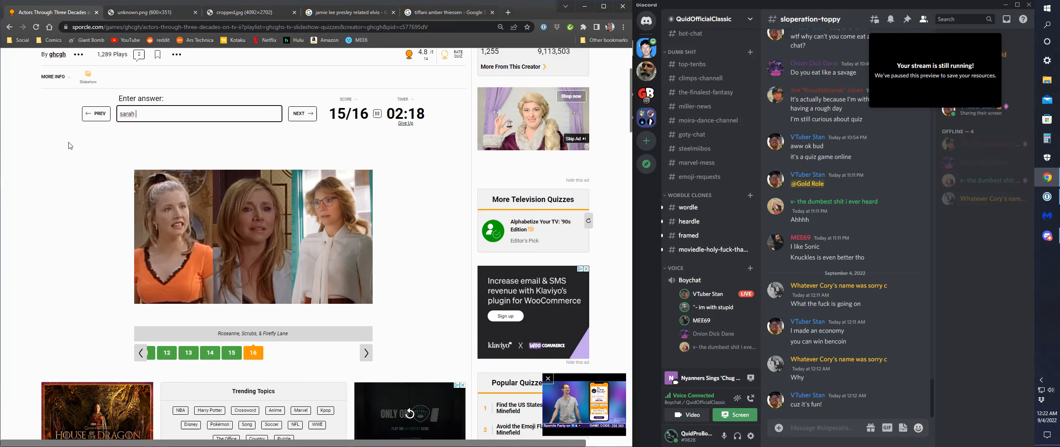
text(chalk)
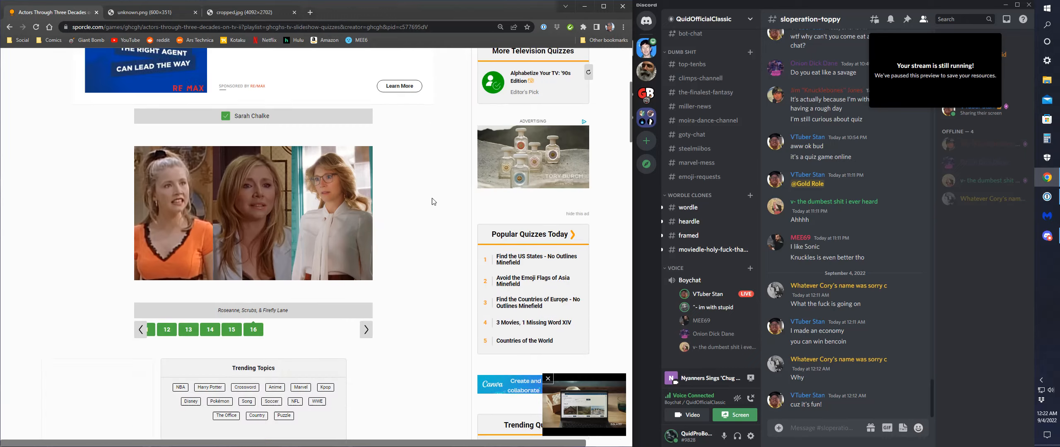
Bring up the GeForce Experience overlay and show the Instant Replay options under Record.
scroll(down, 3)
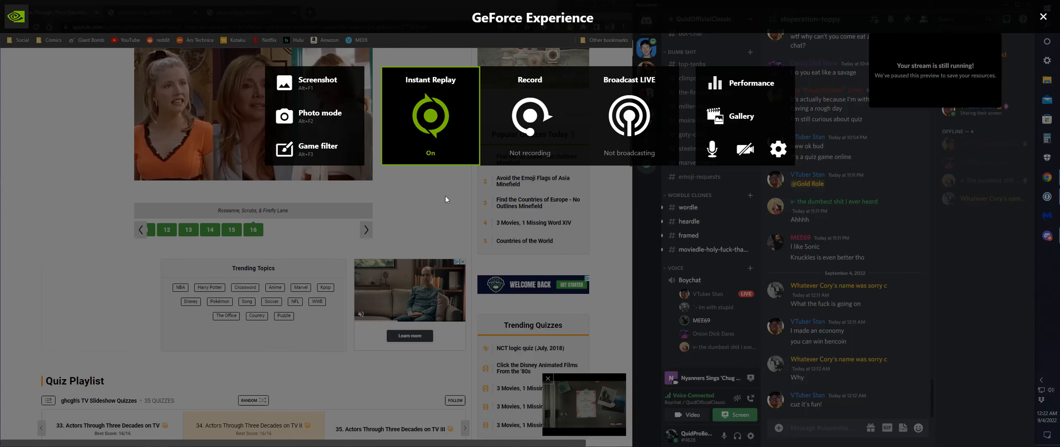
click(531, 116)
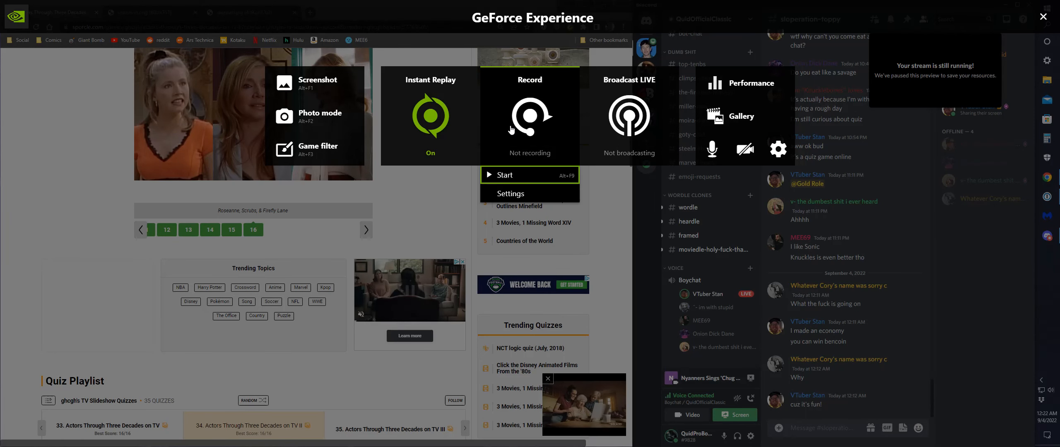
click(429, 115)
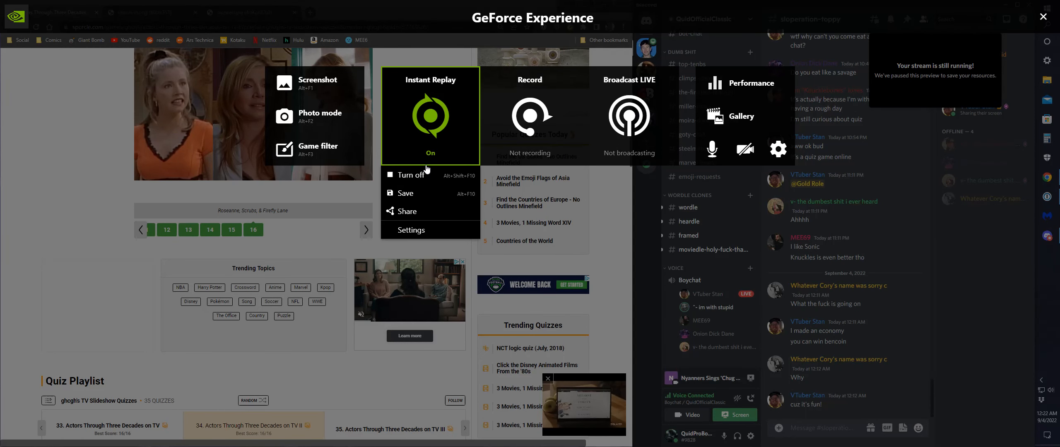